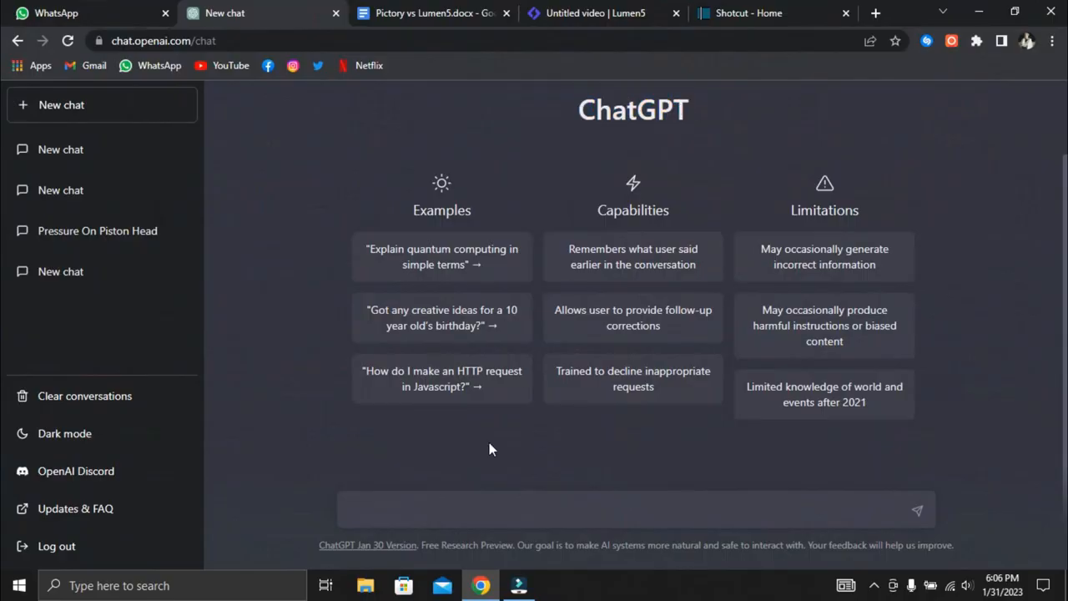
# Start a ChatGPT chat asking for natural ways to lose weight
pyautogui.click(431, 509)
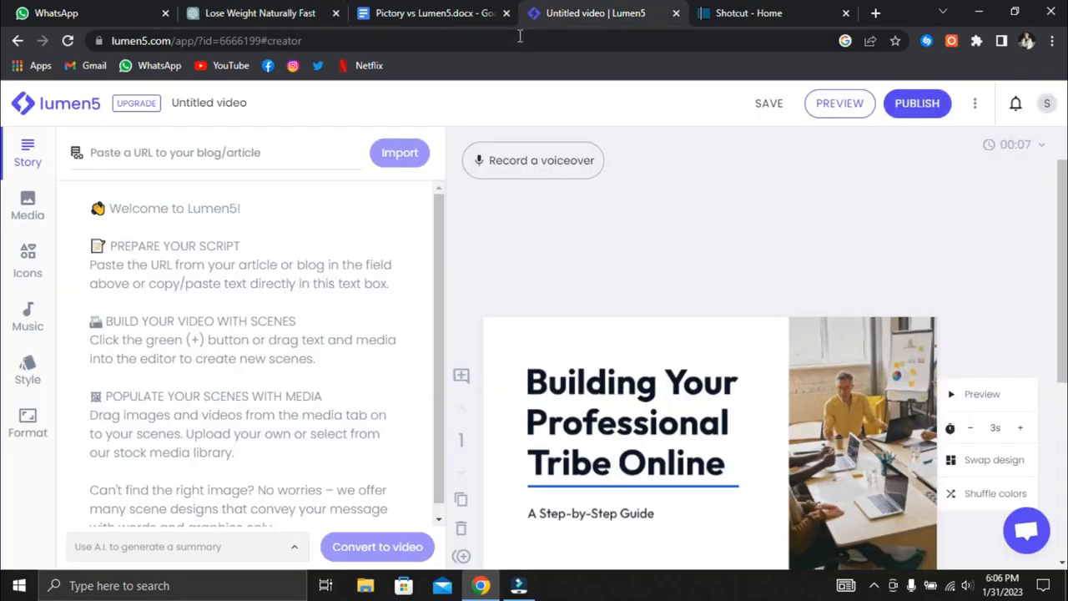
# Replace the Lumen5 Story welcome text with the pasted ChatGPT weight-loss list
pyautogui.click(769, 102)
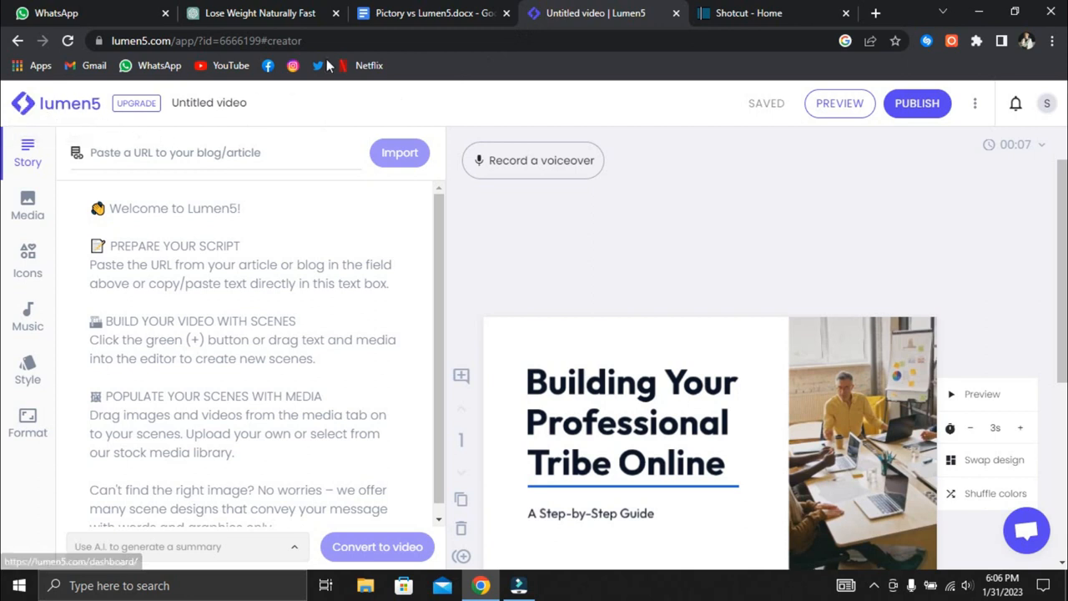
pyautogui.moveTo(54, 105)
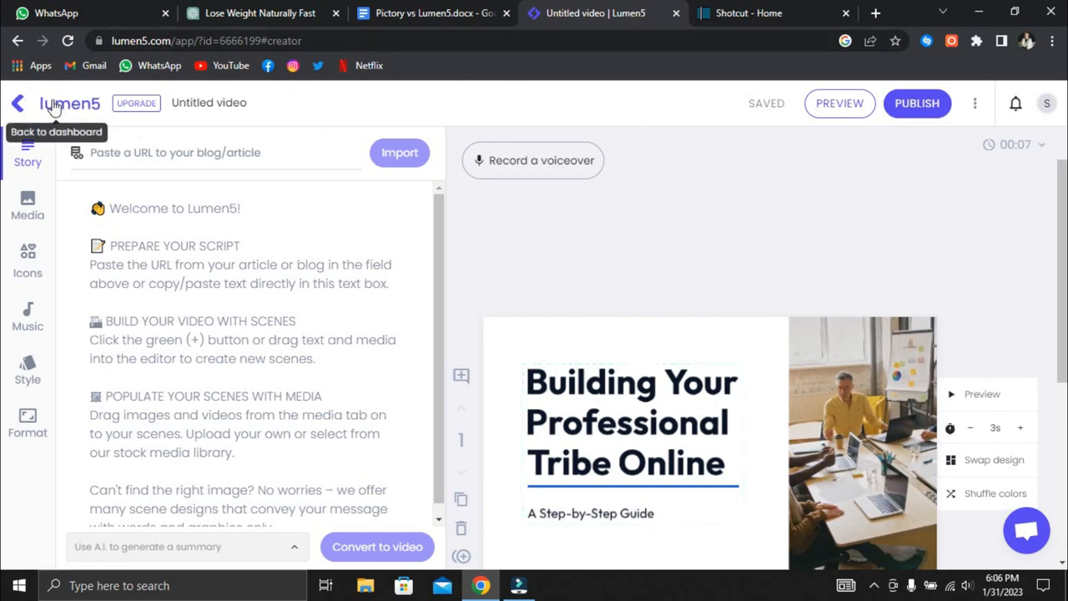
pyautogui.moveTo(908, 121)
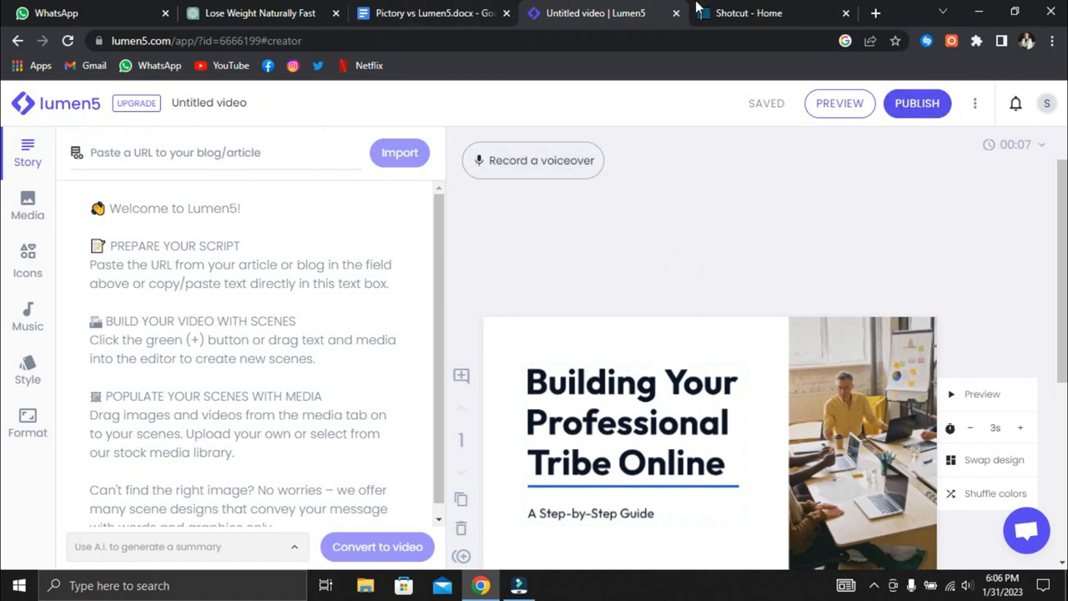
pyautogui.moveTo(878, 287)
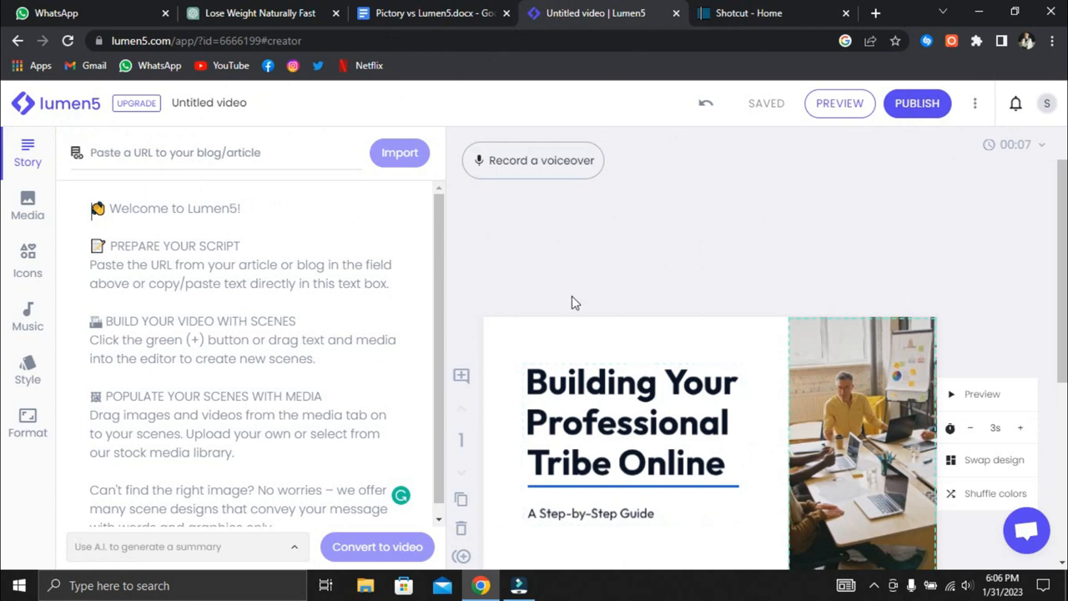
pyautogui.moveTo(55, 102)
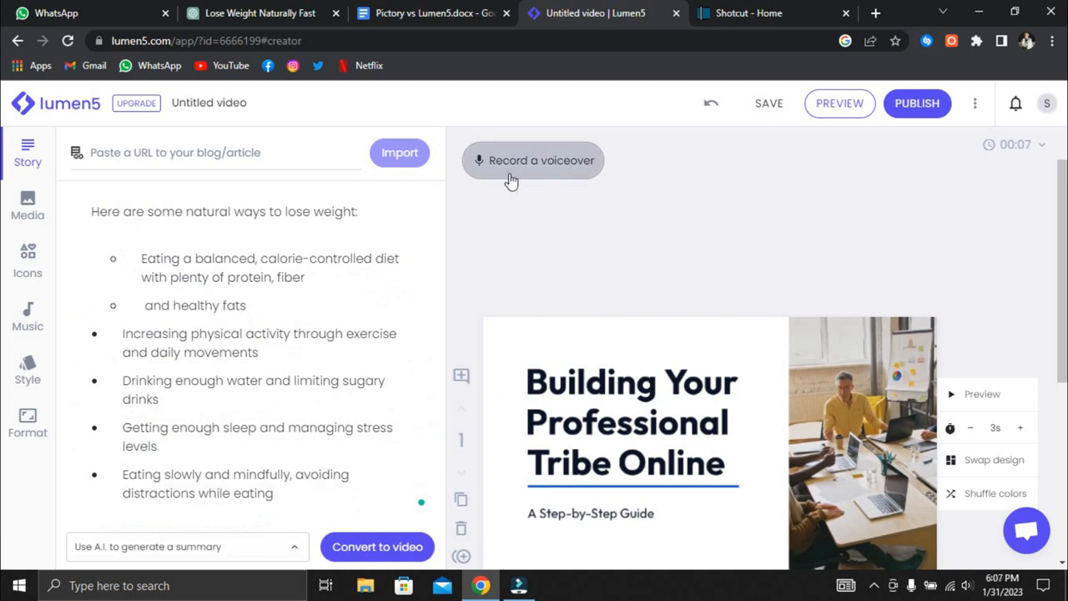
# Check the voiceover recorder and Music tracks, then convert the weight-loss script to video
pyautogui.click(533, 161)
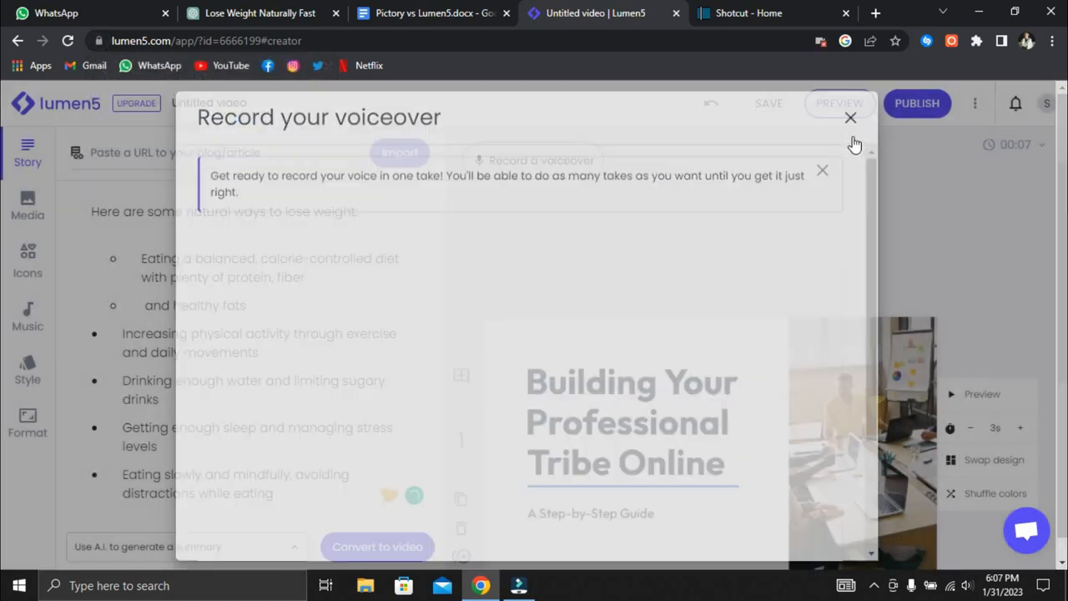
pyautogui.click(851, 118)
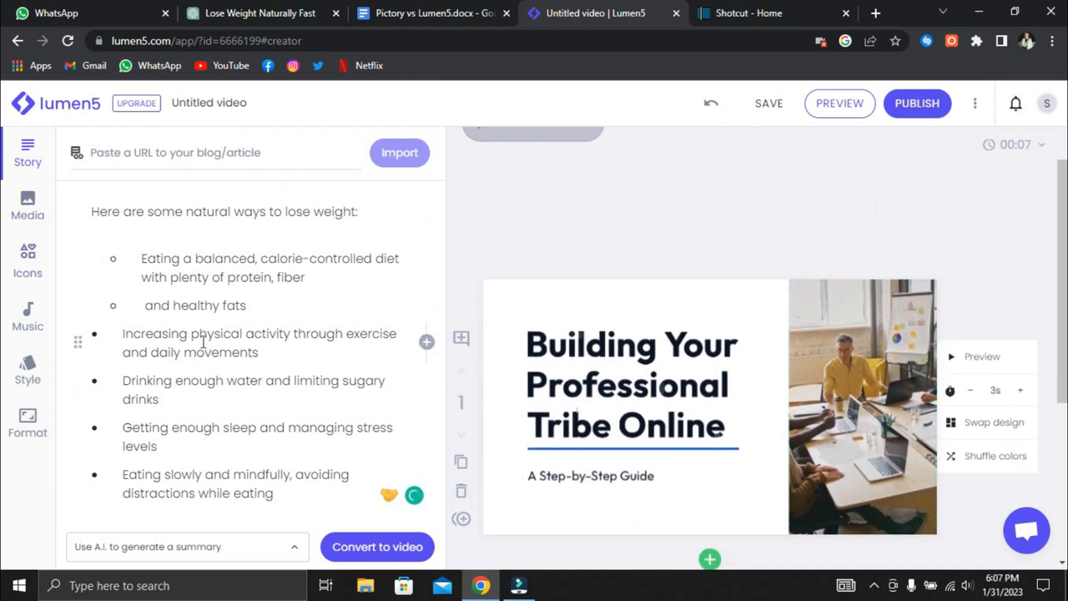
pyautogui.click(28, 315)
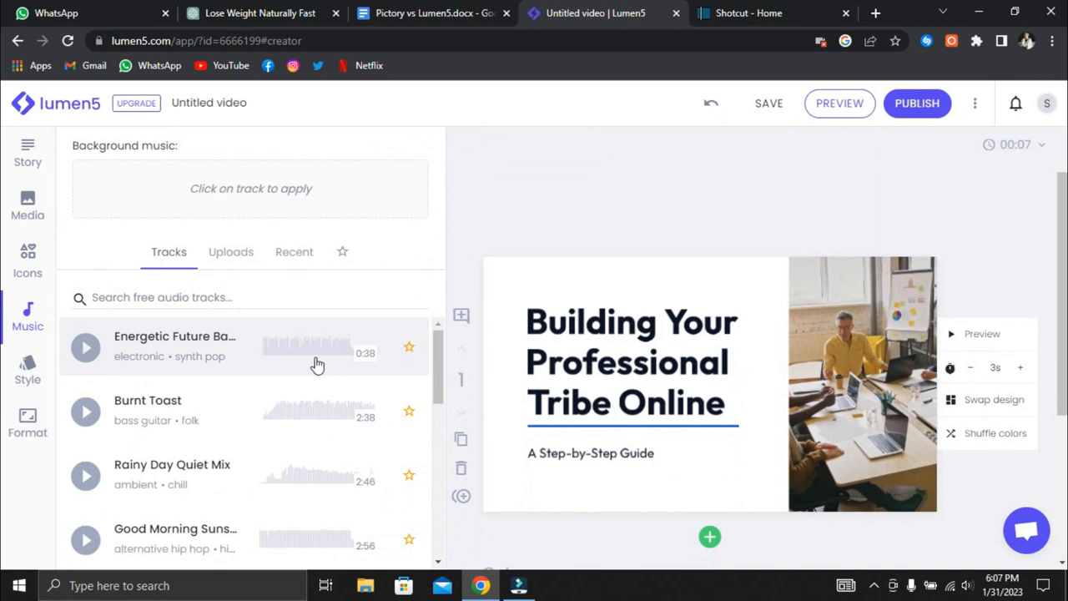
pyautogui.click(28, 153)
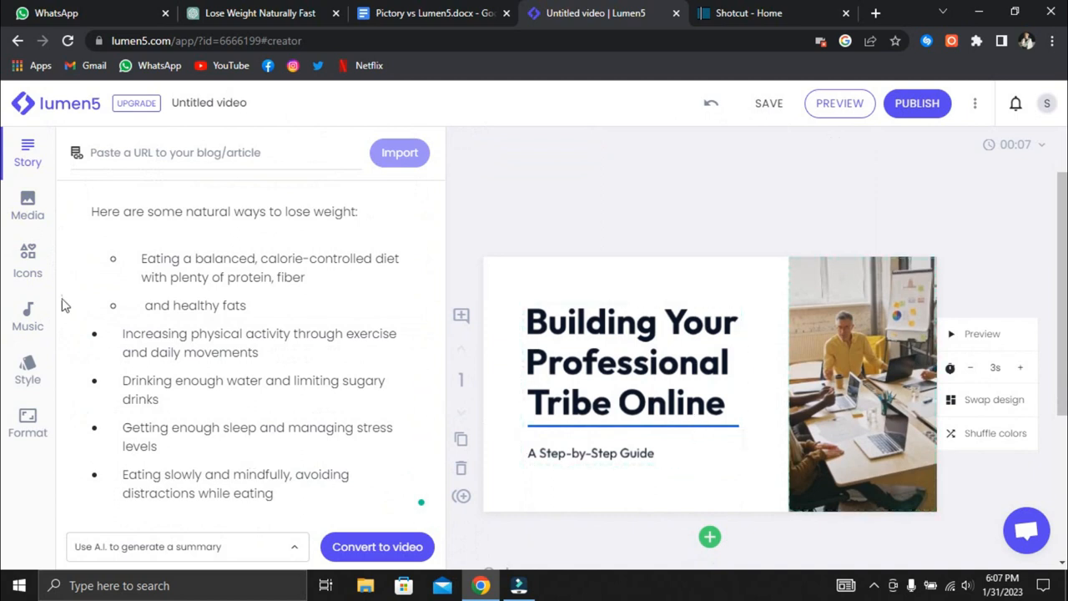
pyautogui.click(28, 316)
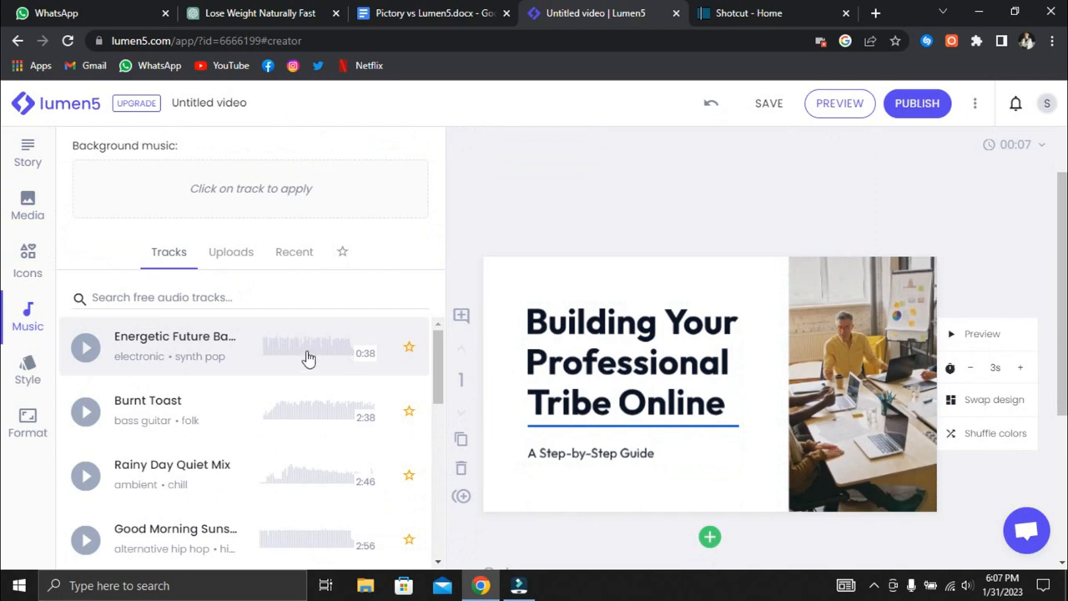
pyautogui.moveTo(334, 432)
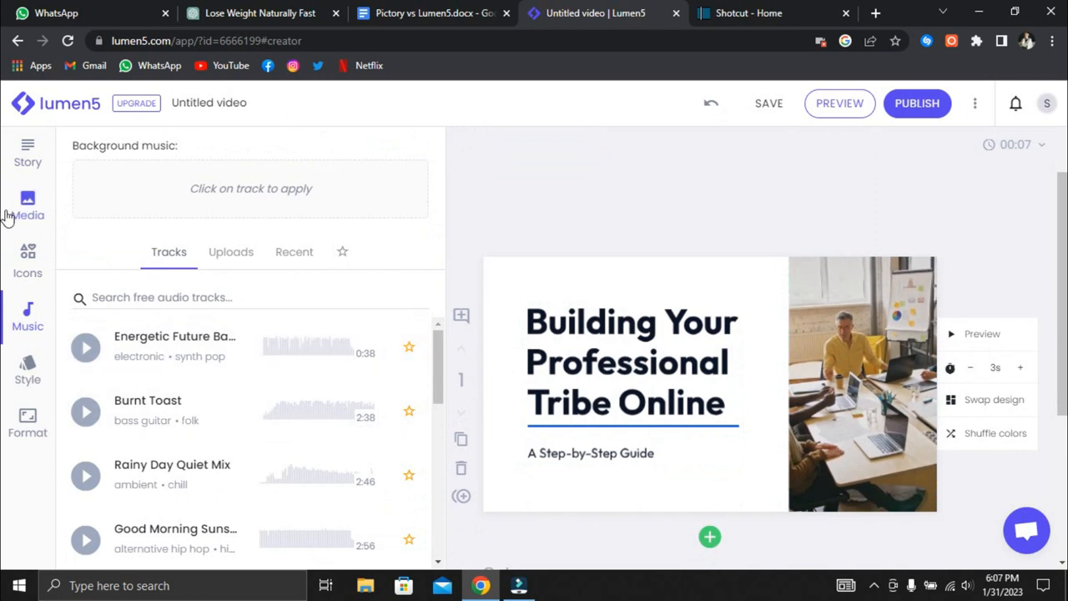
pyautogui.click(27, 153)
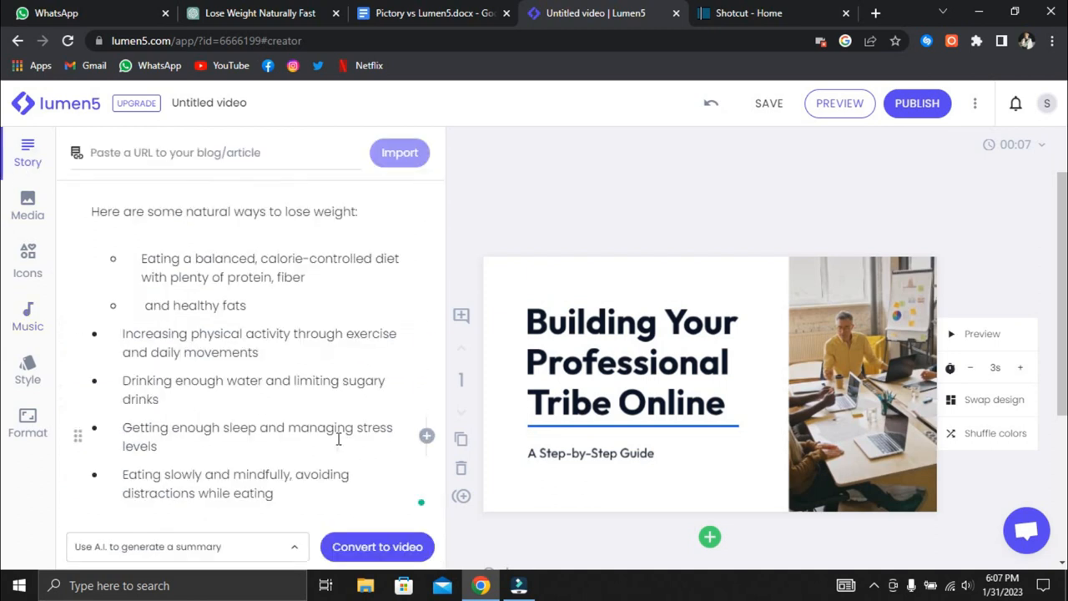
pyautogui.click(377, 547)
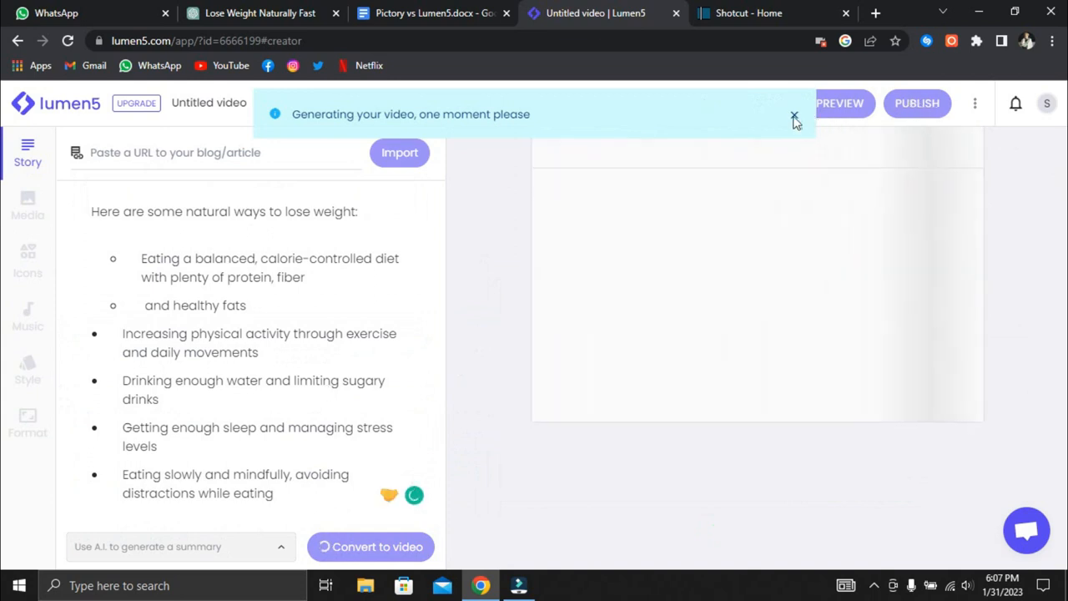
# Regenerate the video, glance at Shotcut, and view Lumen5's yearly-billed pricing plans
pyautogui.click(747, 12)
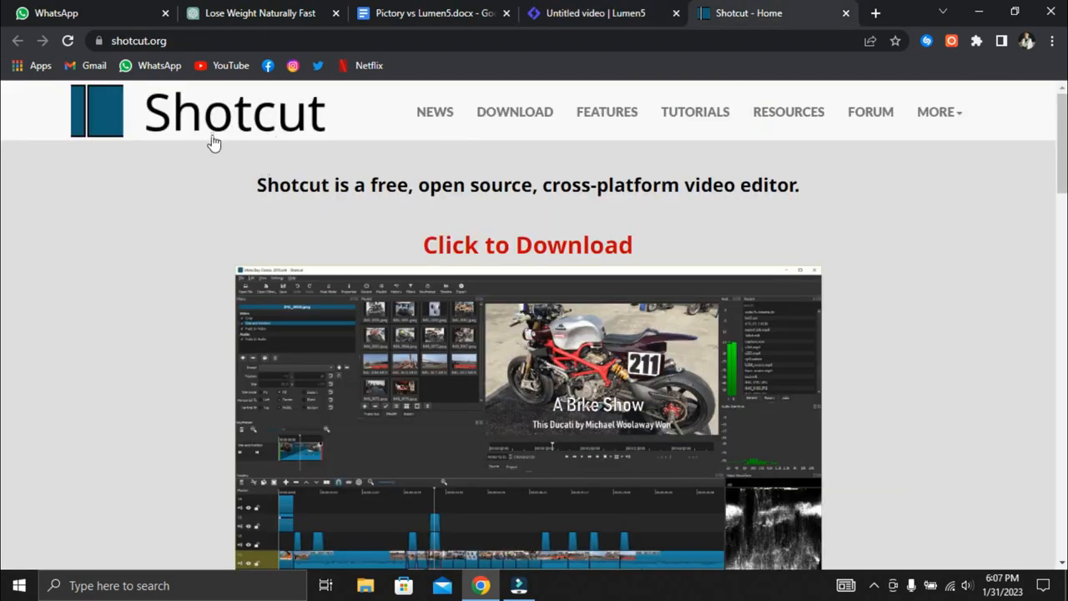
pyautogui.scroll(-3)
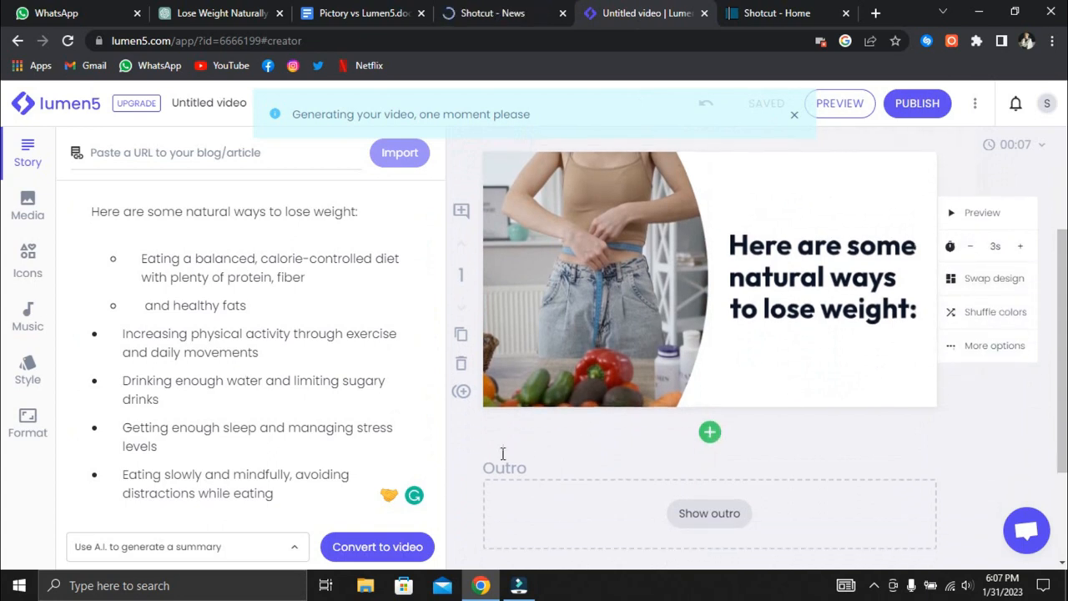
pyautogui.click(378, 547)
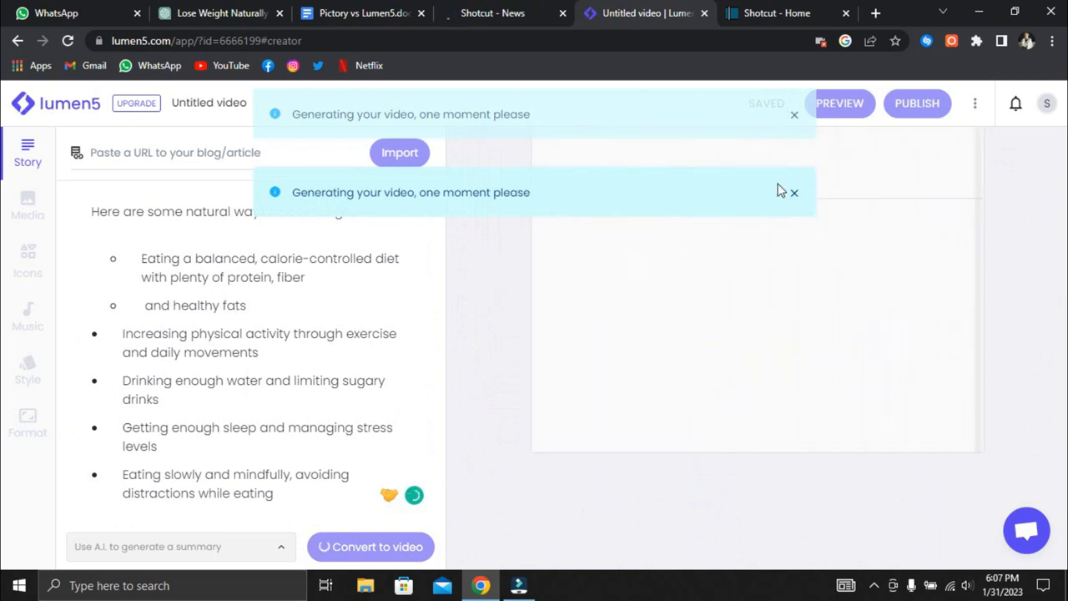
pyautogui.click(776, 13)
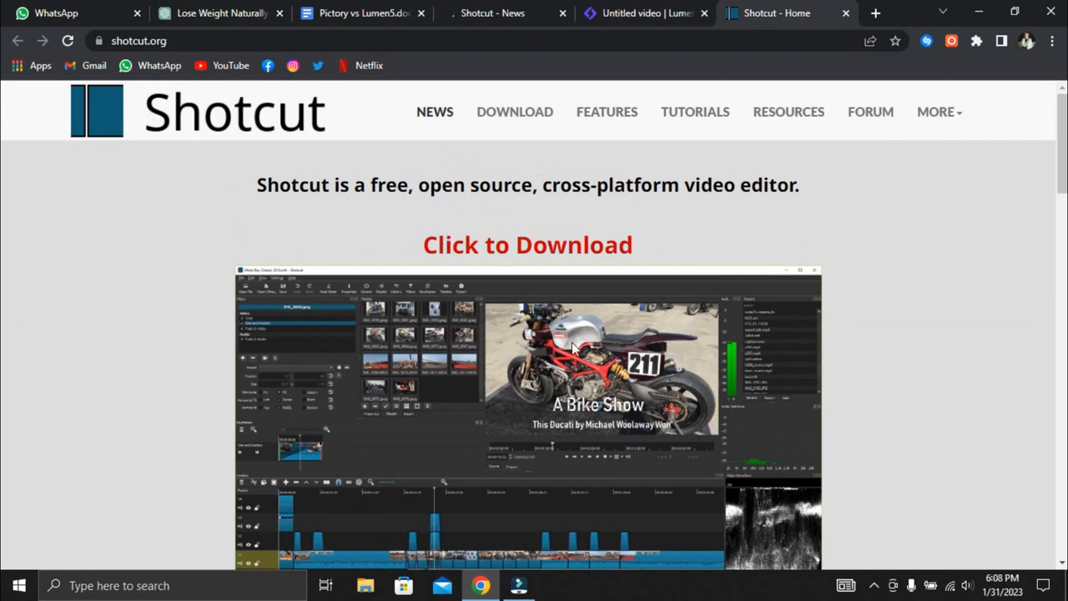
pyautogui.scroll(-3)
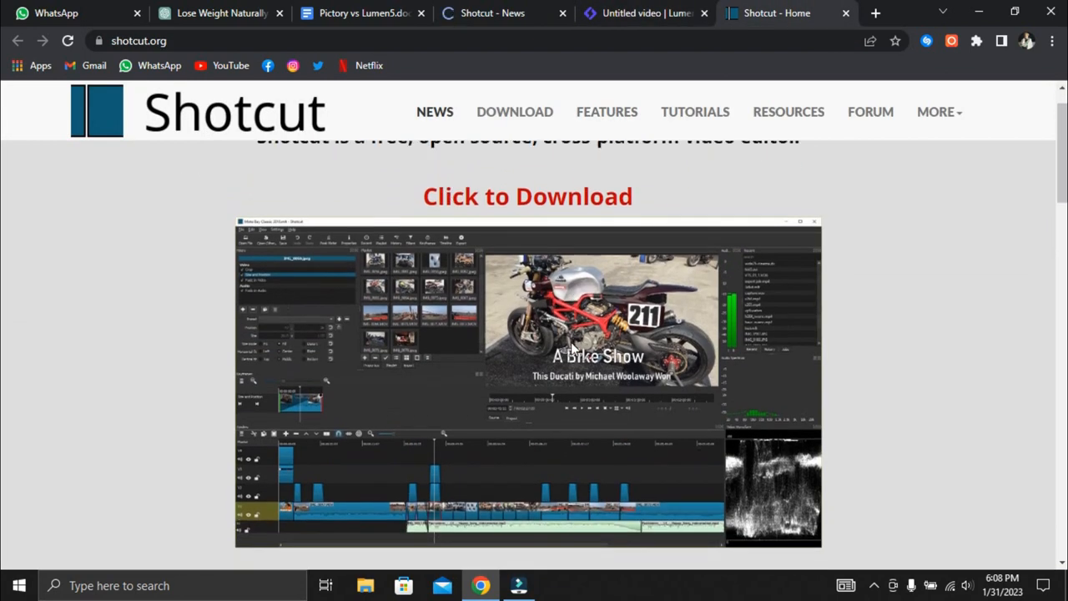
pyautogui.click(555, 13)
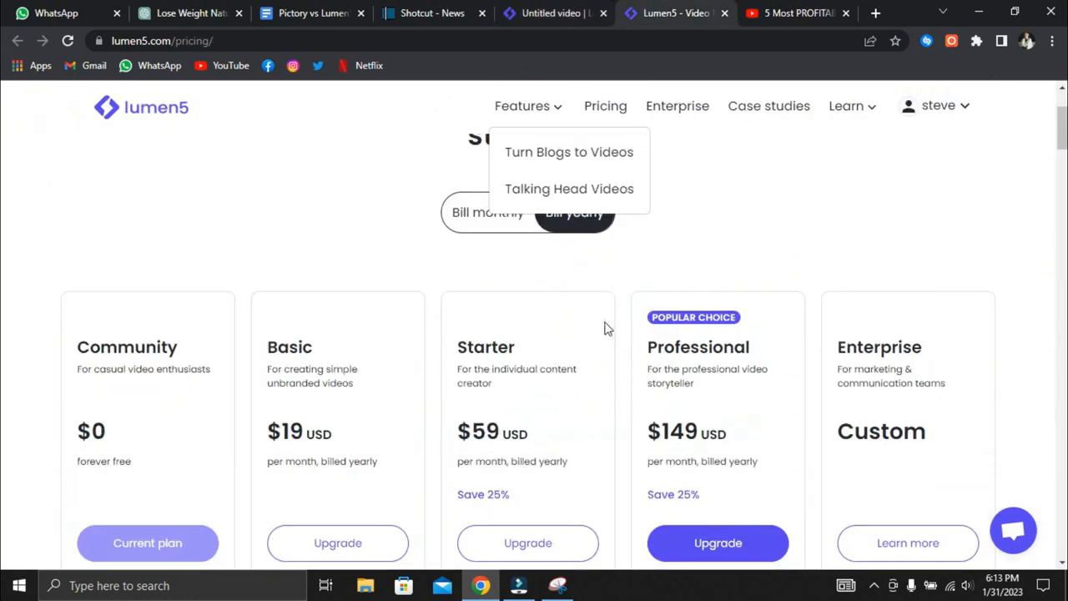
pyautogui.moveTo(555, 117)
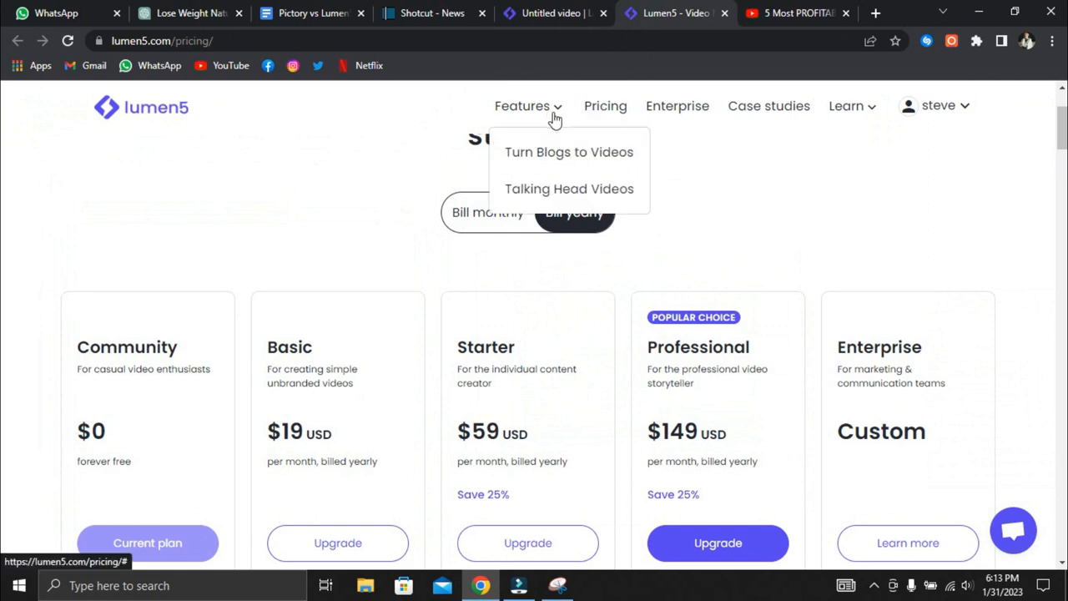
pyautogui.moveTo(627, 306)
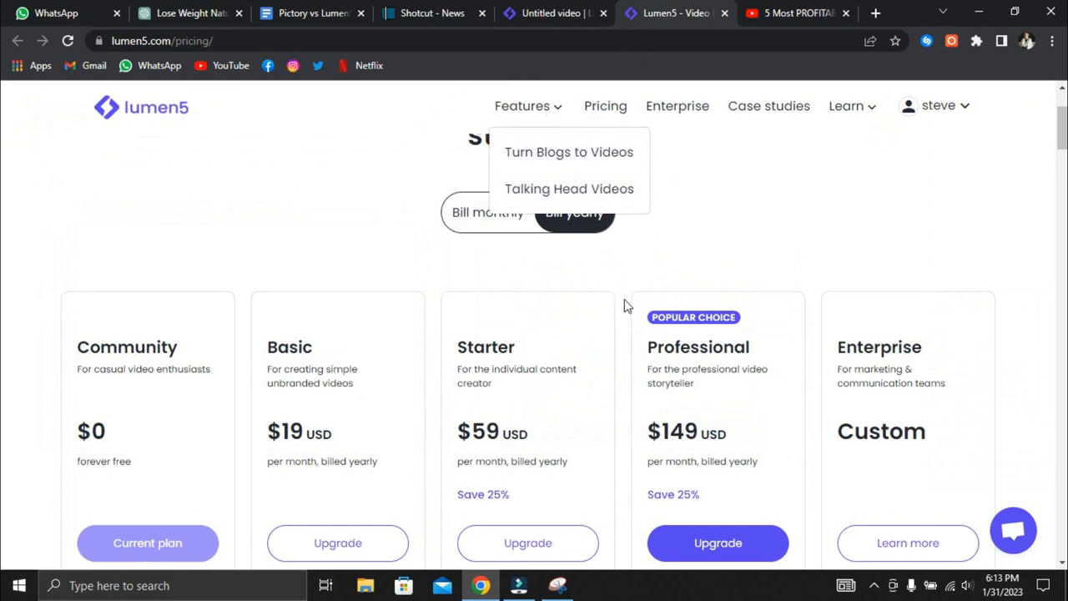
# Confirm the video's background track is Kids & Family Song 2, then return to pricing
pyautogui.scroll(-3)
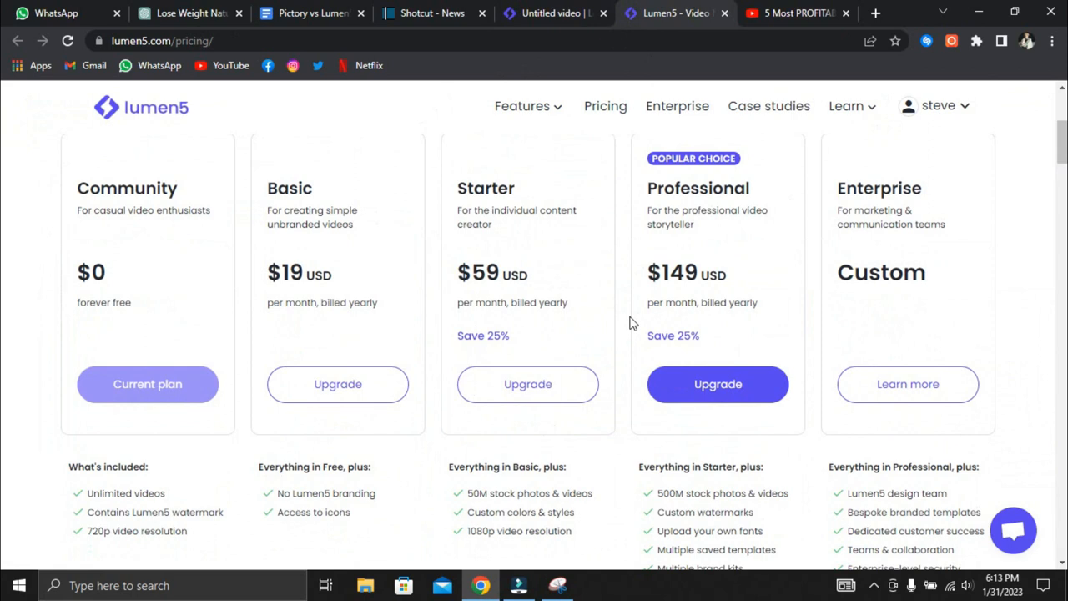
pyautogui.click(555, 12)
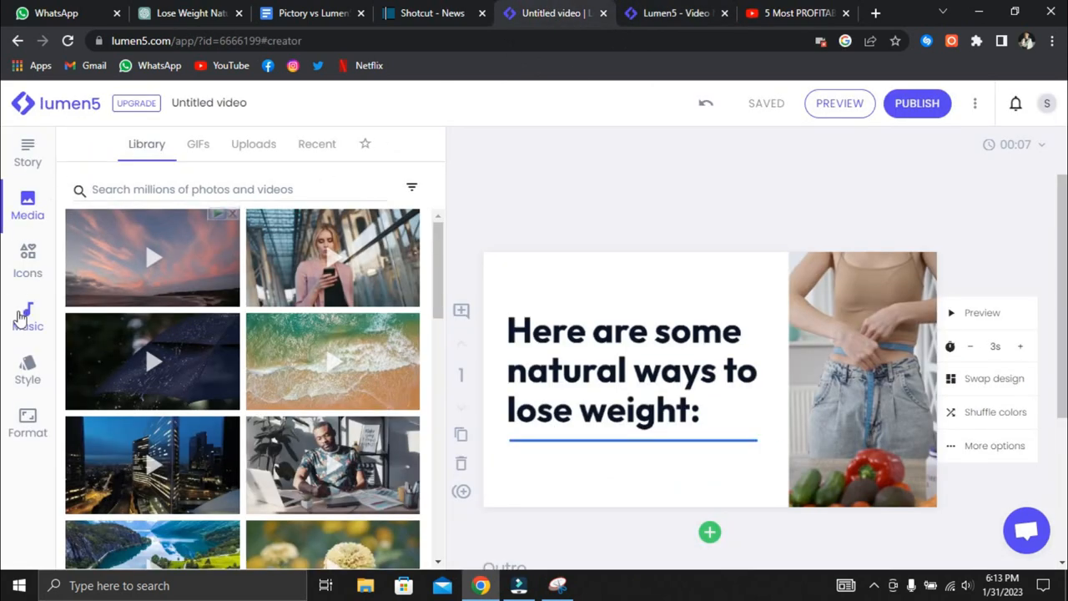
pyautogui.click(28, 315)
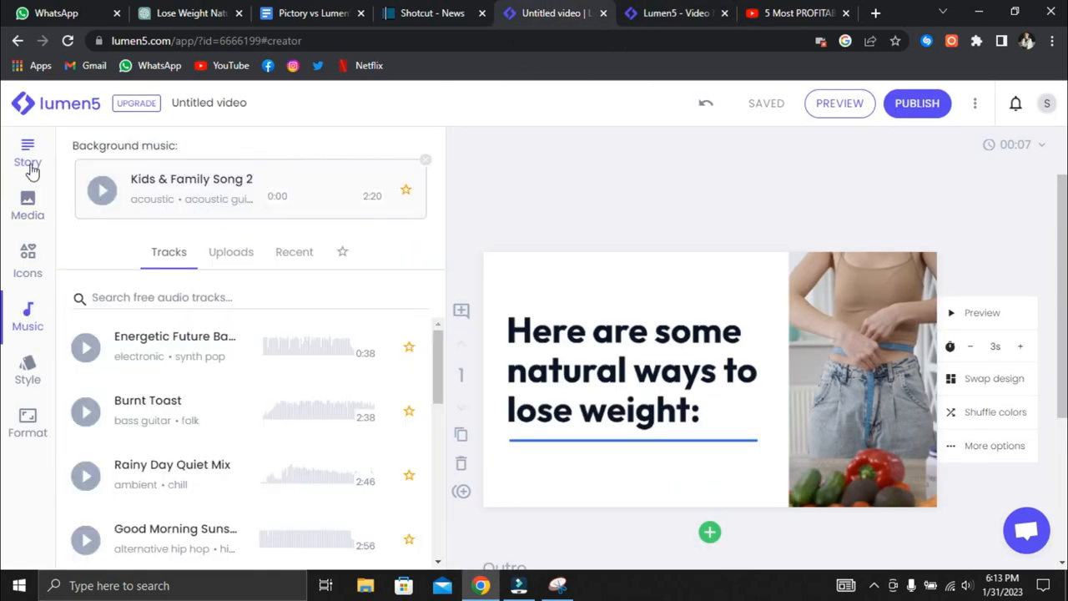
pyautogui.click(672, 13)
pyautogui.write('pic')
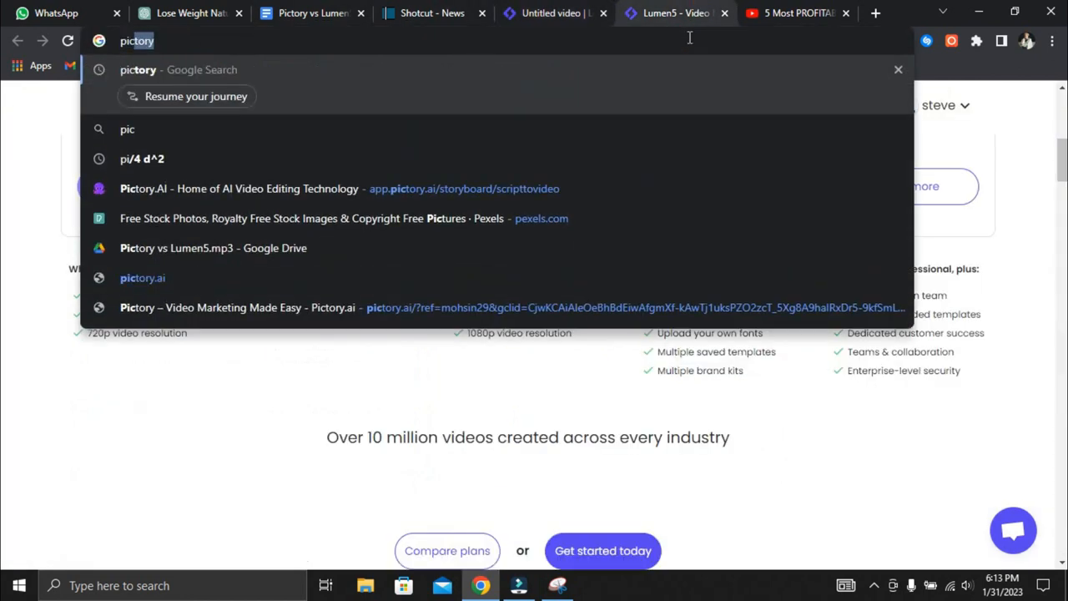
# Search for Pictory and build a Lemon-template storyboard from the weight-loss script
pyautogui.press('Enter')
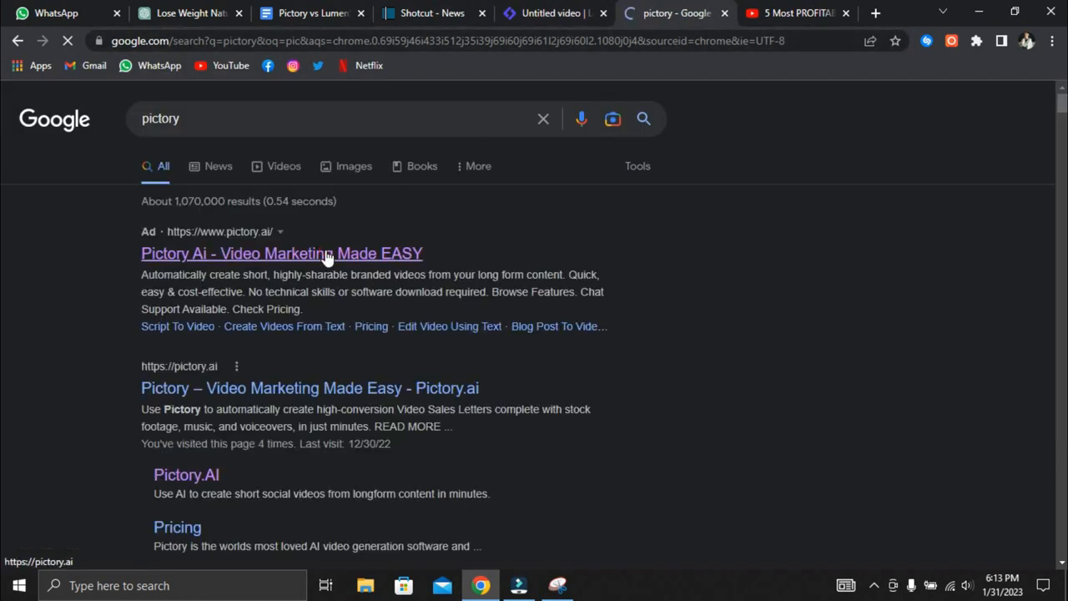
pyautogui.click(282, 253)
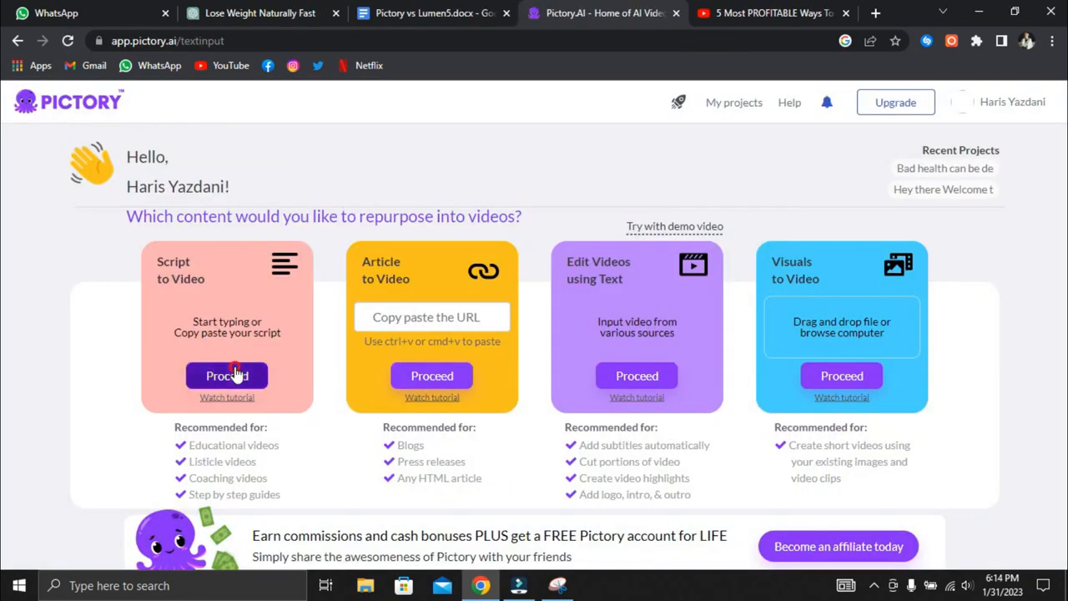
pyautogui.click(227, 375)
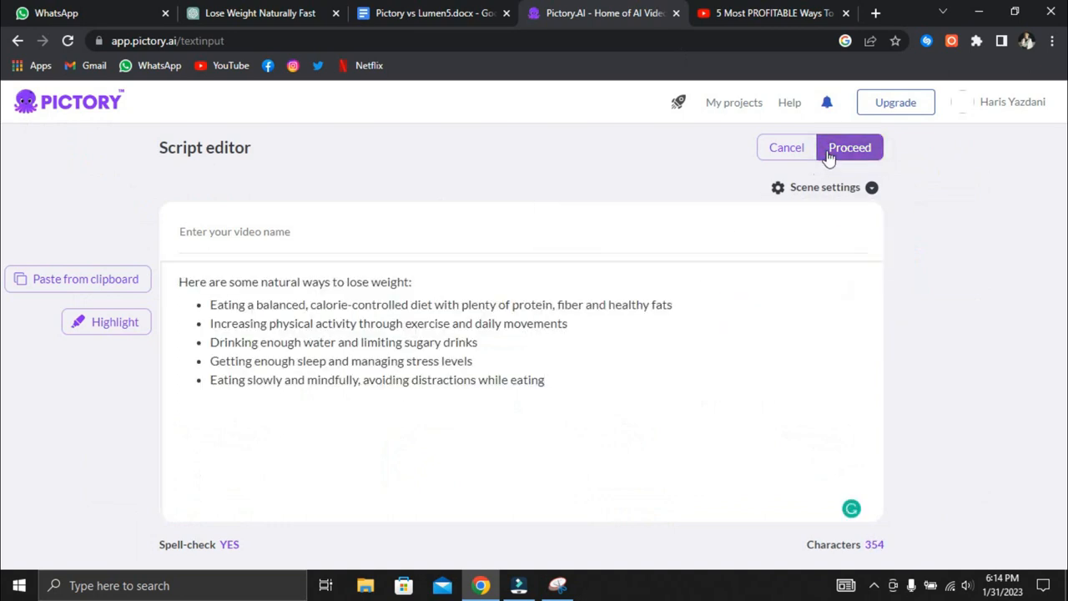
pyautogui.click(849, 147)
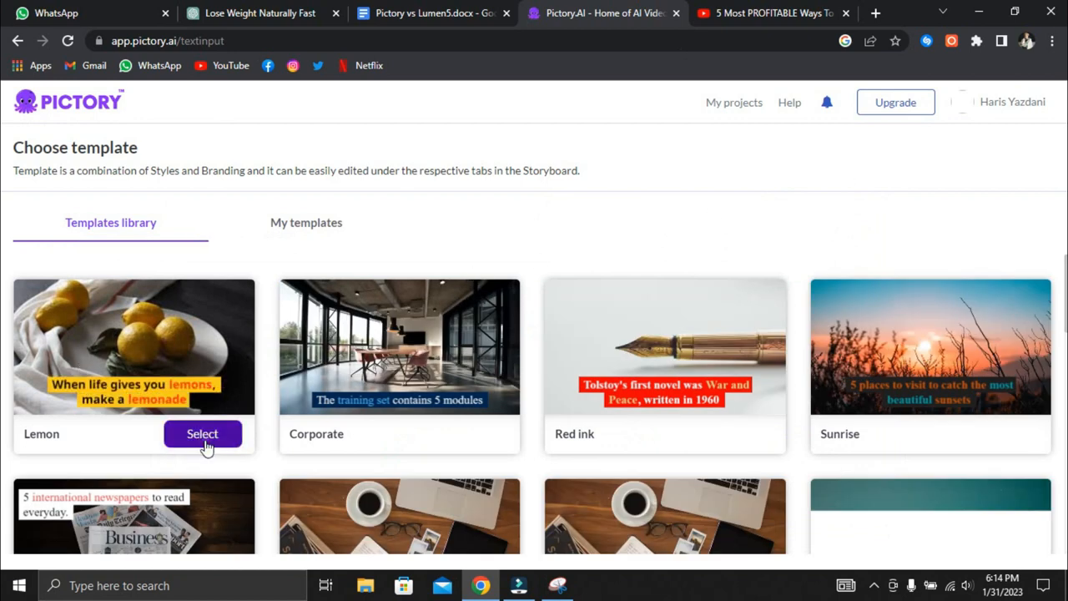
pyautogui.click(202, 434)
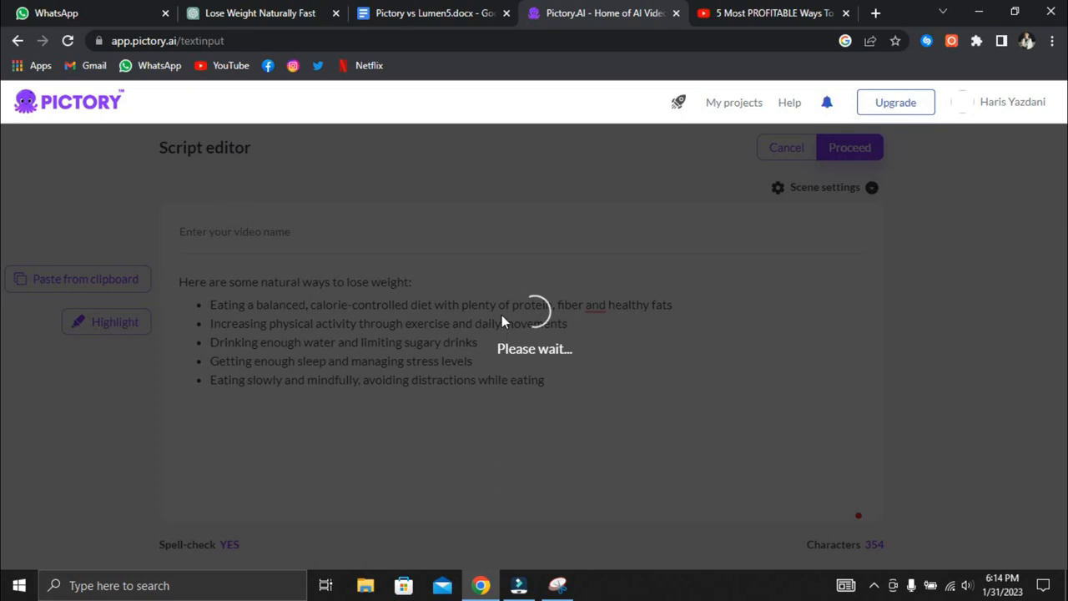
pyautogui.click(850, 147)
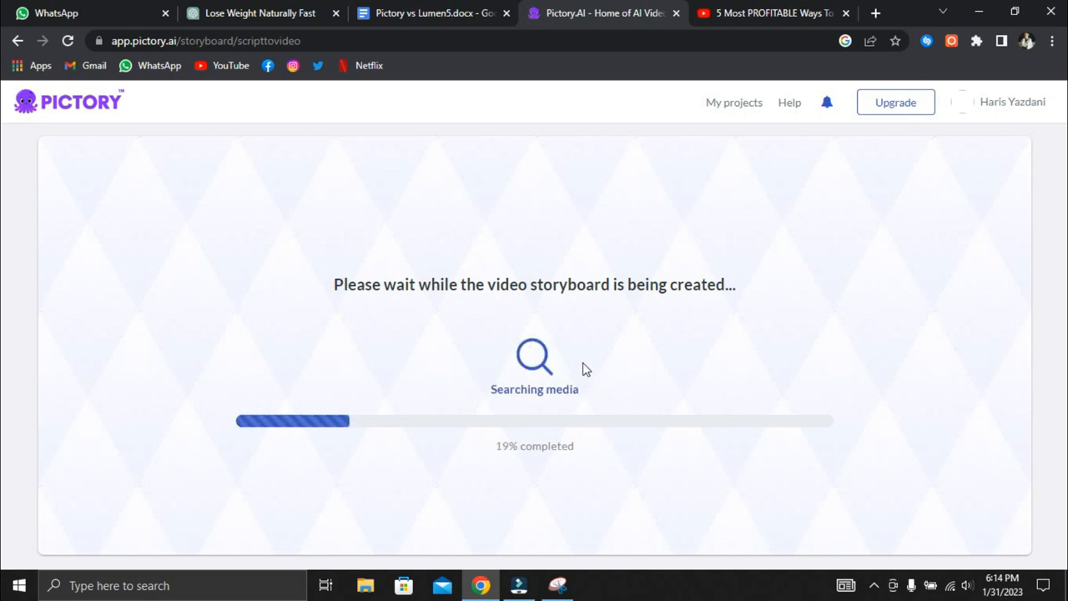
pyautogui.moveTo(325, 434)
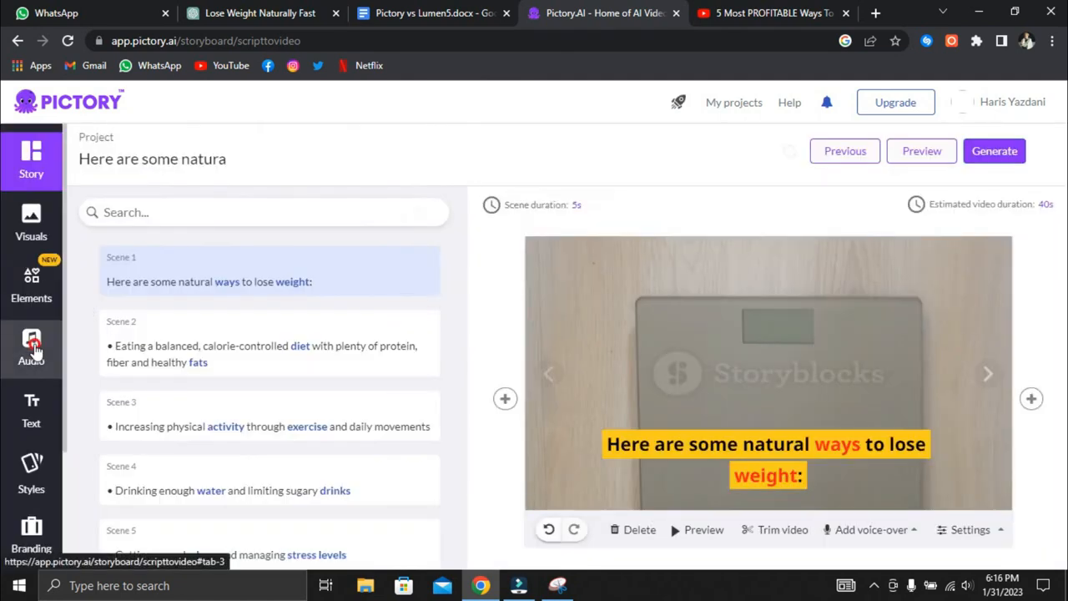
pyautogui.click(31, 348)
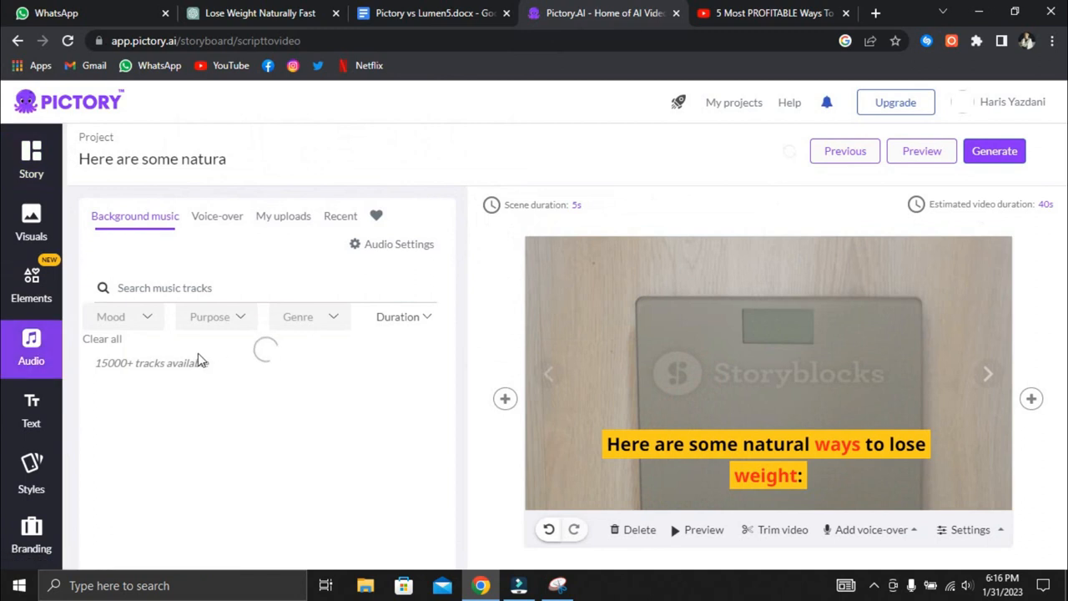
# Apply The Final Decision as background music and view the scene's Upload/Record voice-over options
pyautogui.scroll(-3)
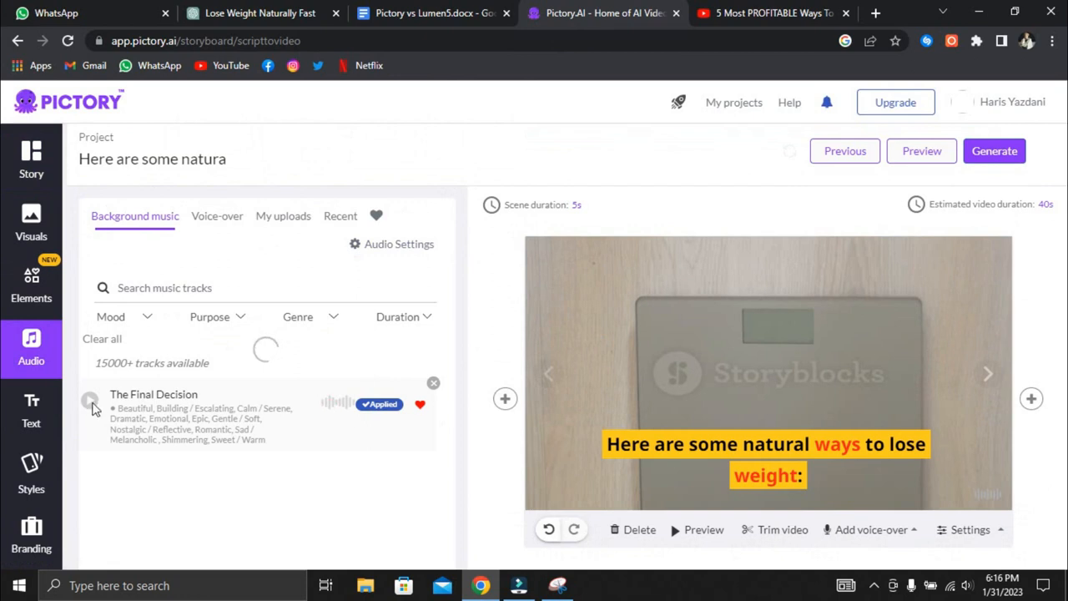
pyautogui.scroll(-3)
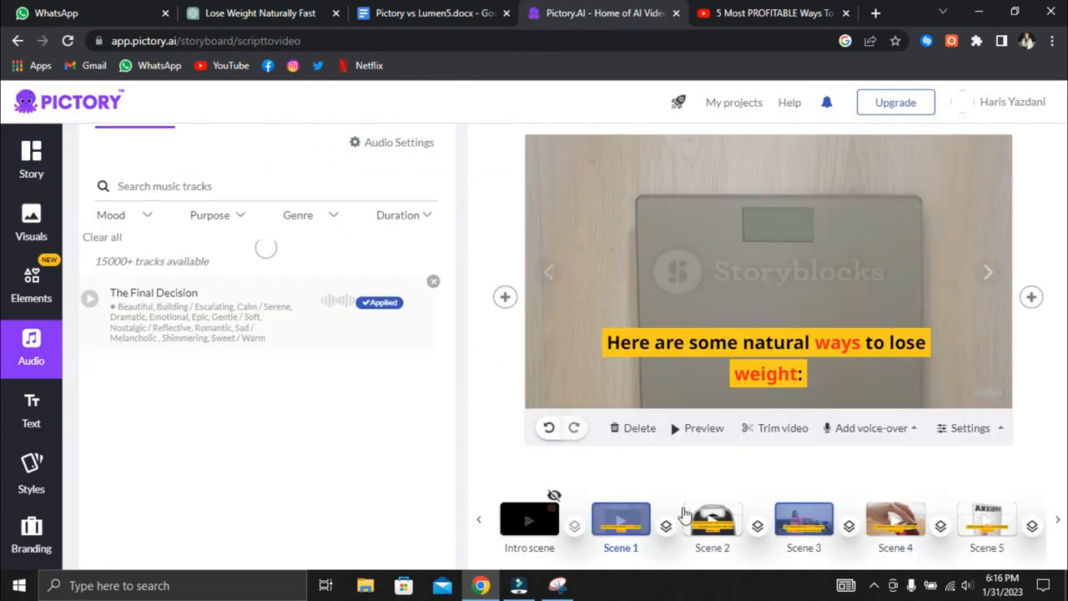
pyautogui.click(871, 427)
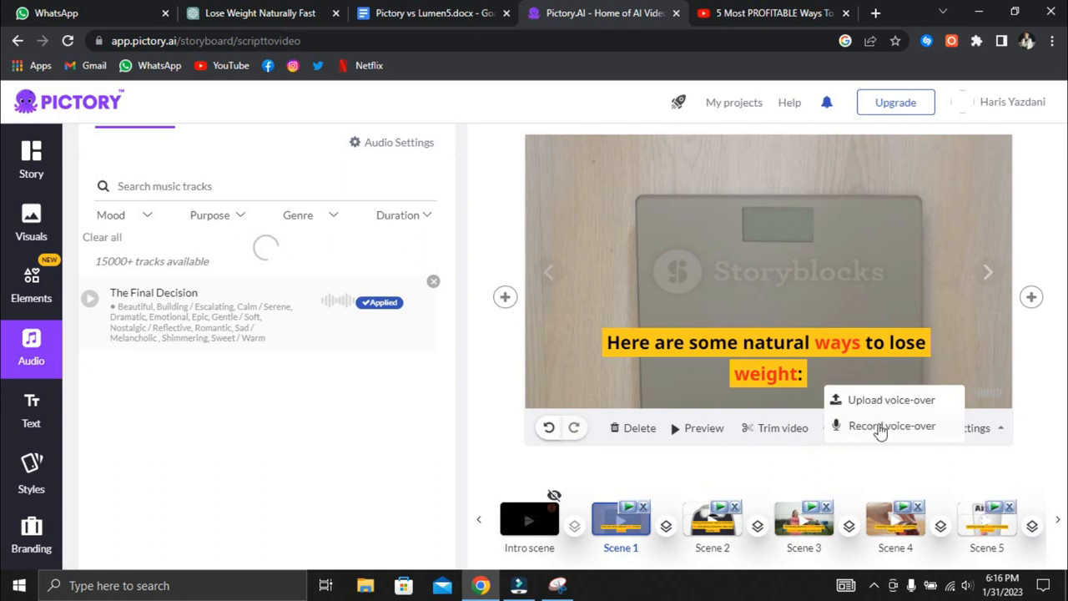
pyautogui.moveTo(873, 405)
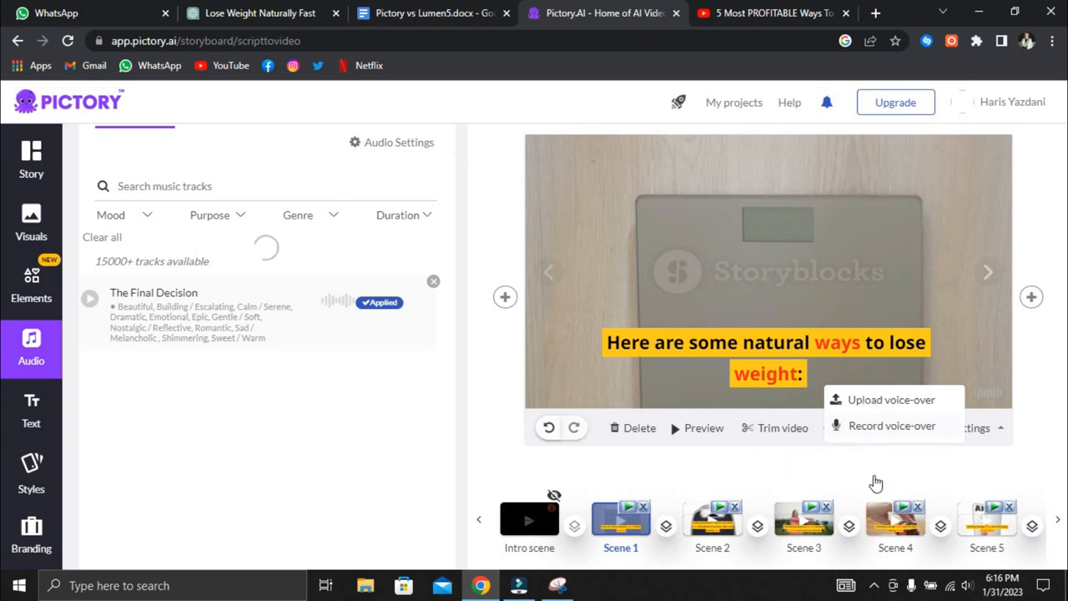
pyautogui.moveTo(242, 252)
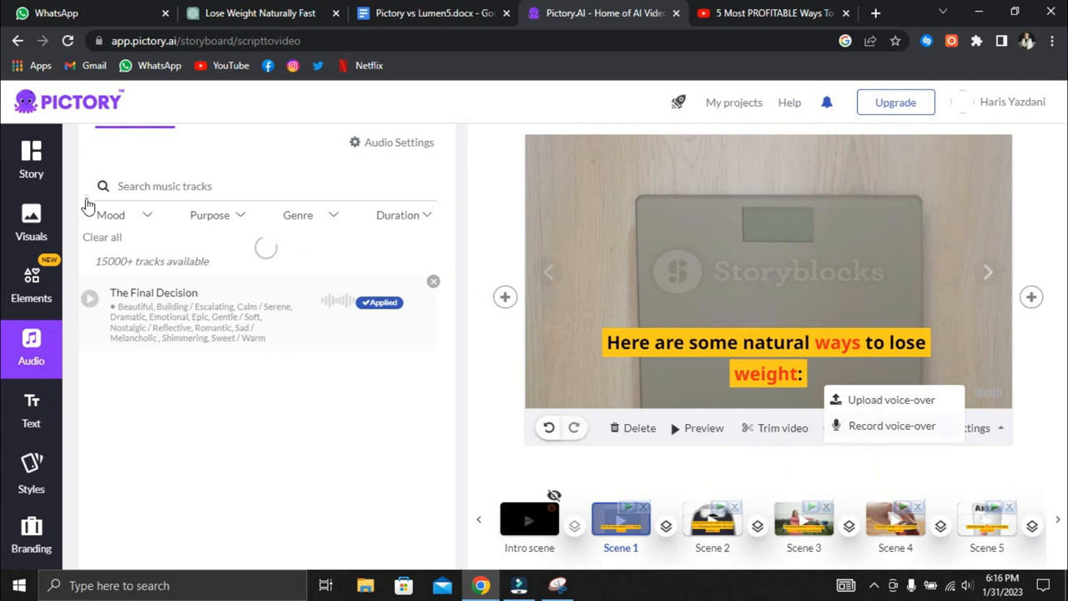
pyautogui.click(31, 221)
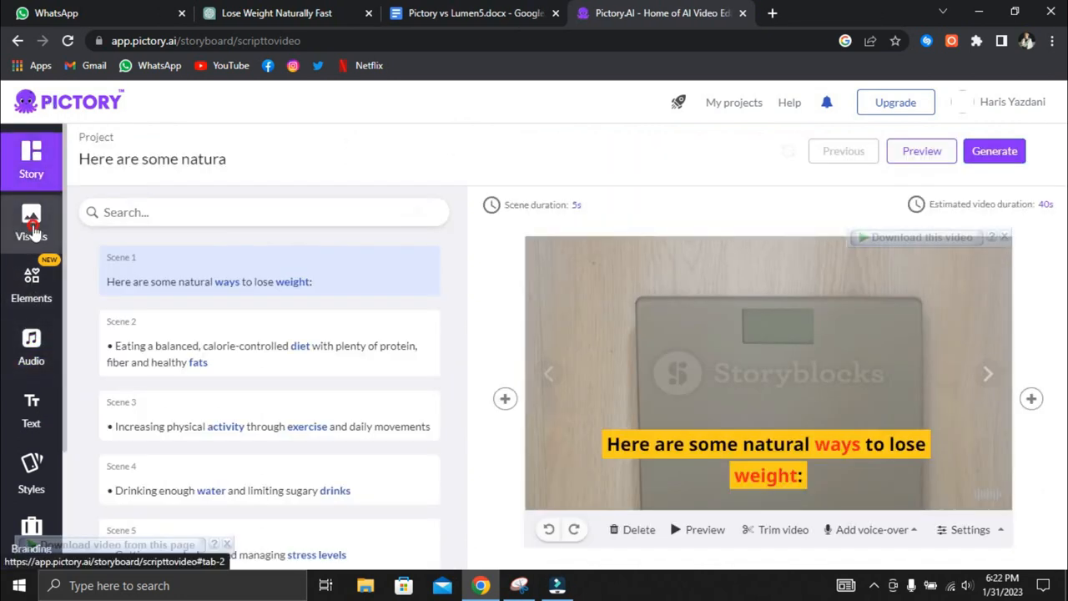
# Browse alternative 'way' and 'weight' visuals, keeping scene 1's bathroom-scale clip
pyautogui.click(30, 221)
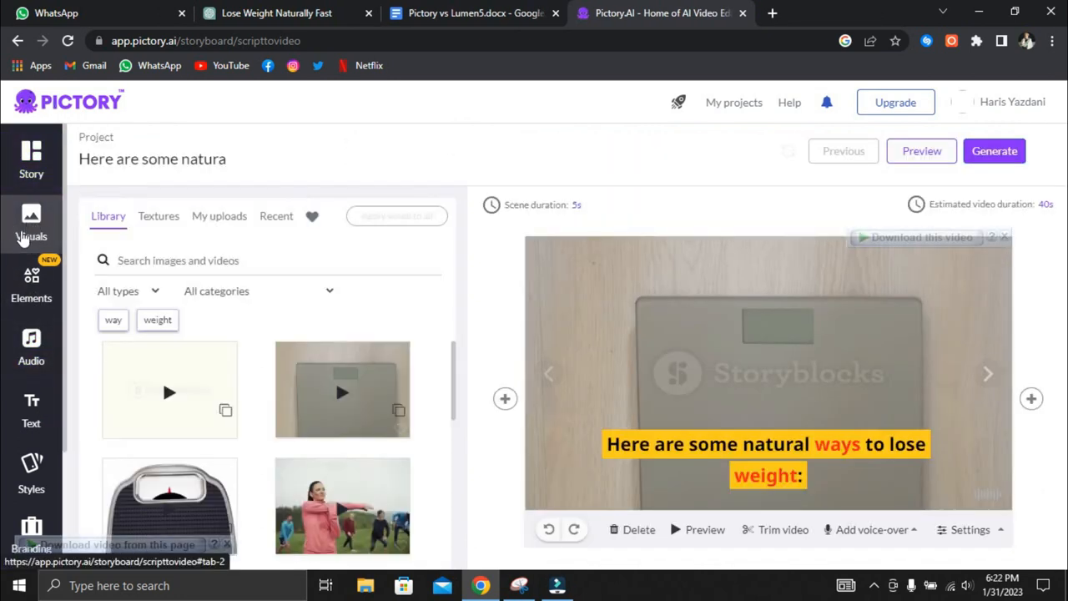
pyautogui.click(31, 223)
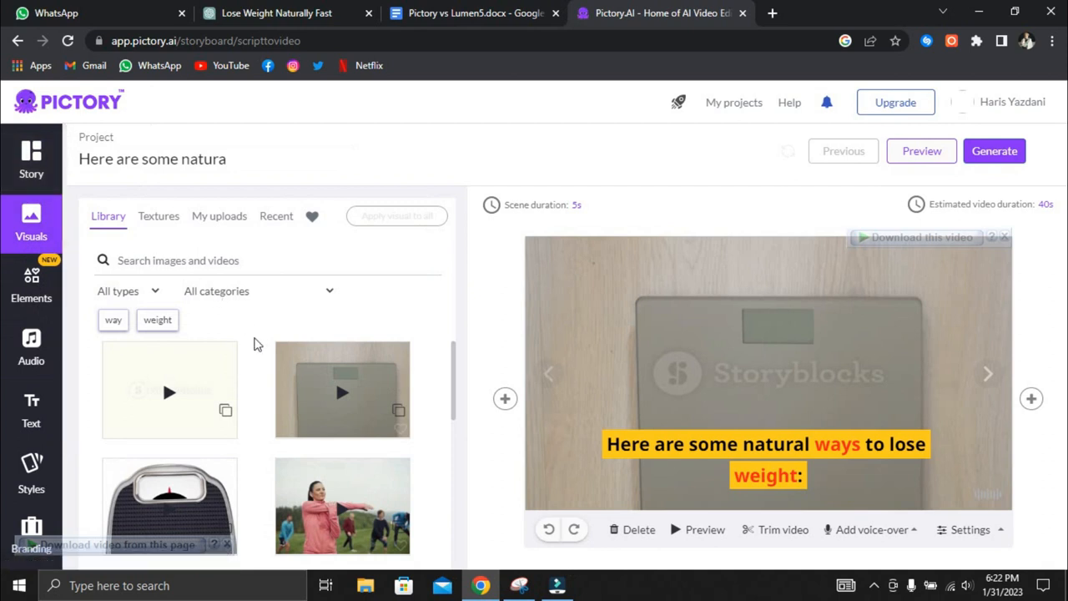
pyautogui.scroll(-3)
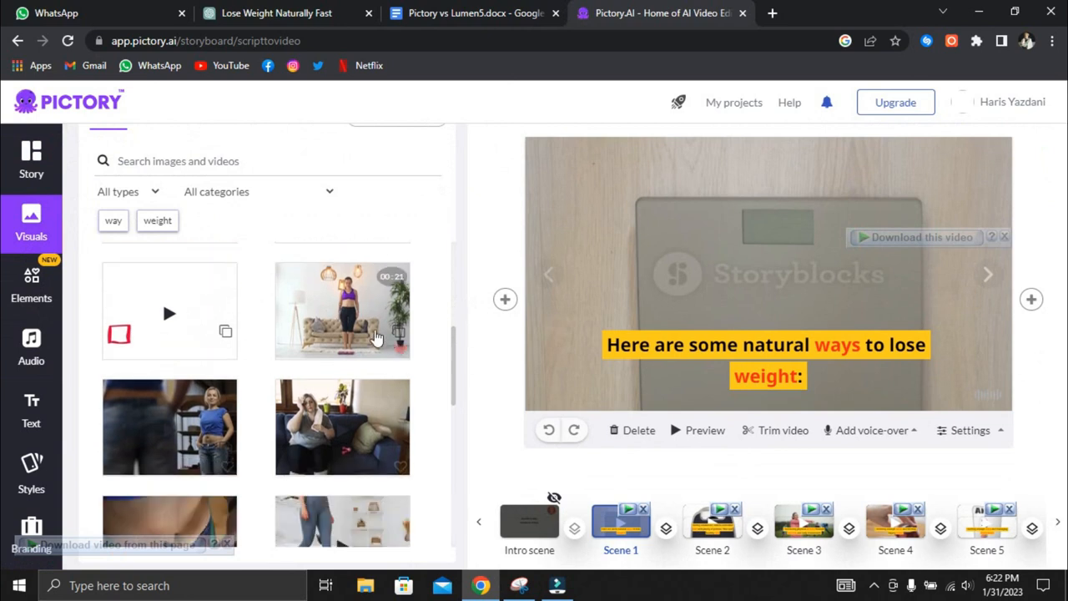
pyautogui.scroll(-3)
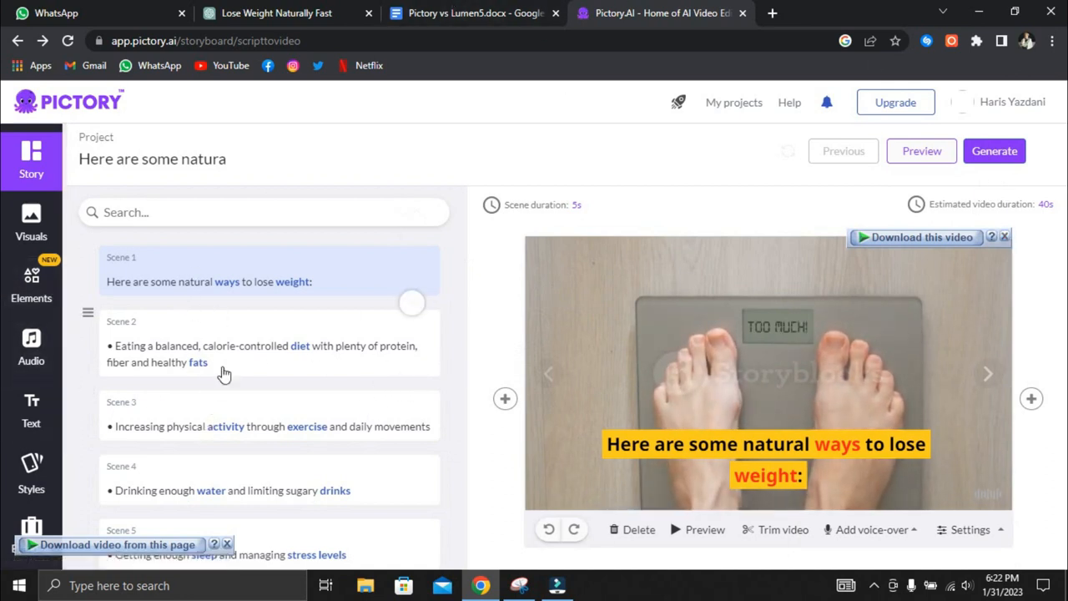
pyautogui.scroll(-3)
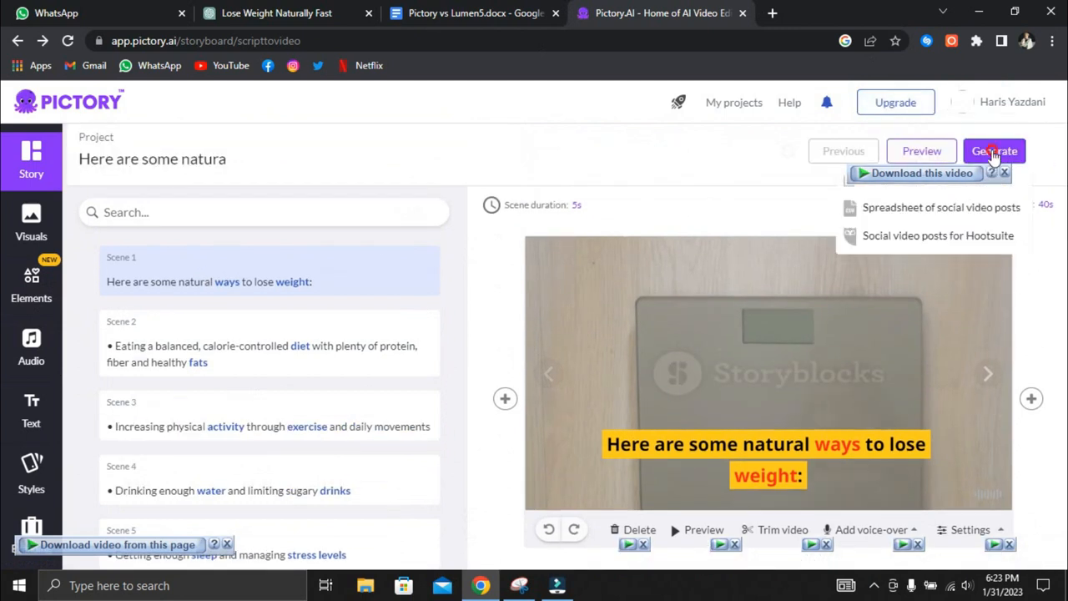
# Dismiss the in-progress video generation and view the Free Trial plan with 3/3 videos left
pyautogui.click(994, 152)
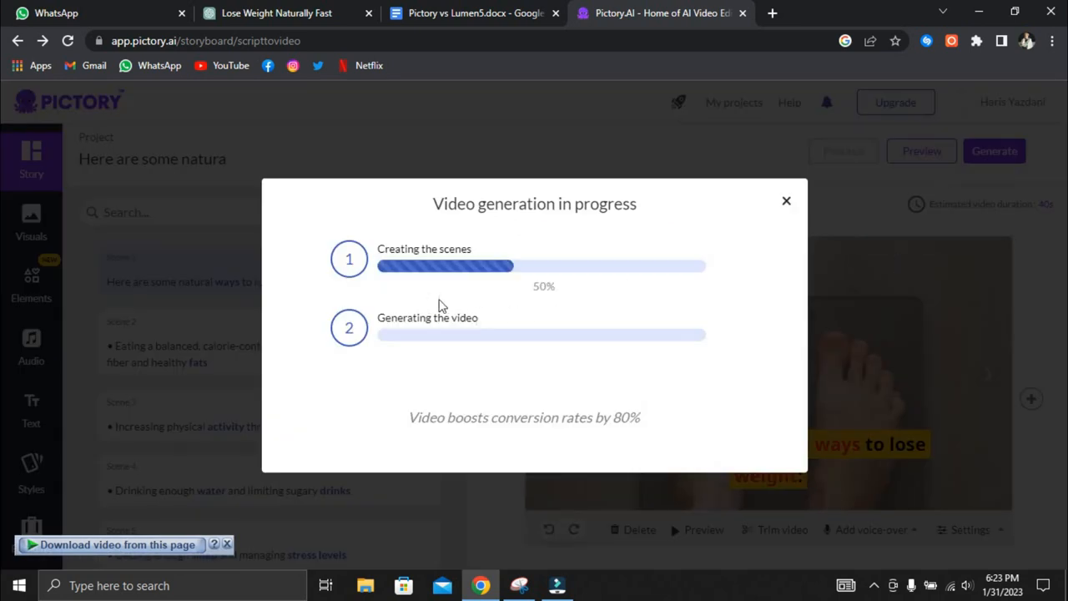
pyautogui.moveTo(489, 342)
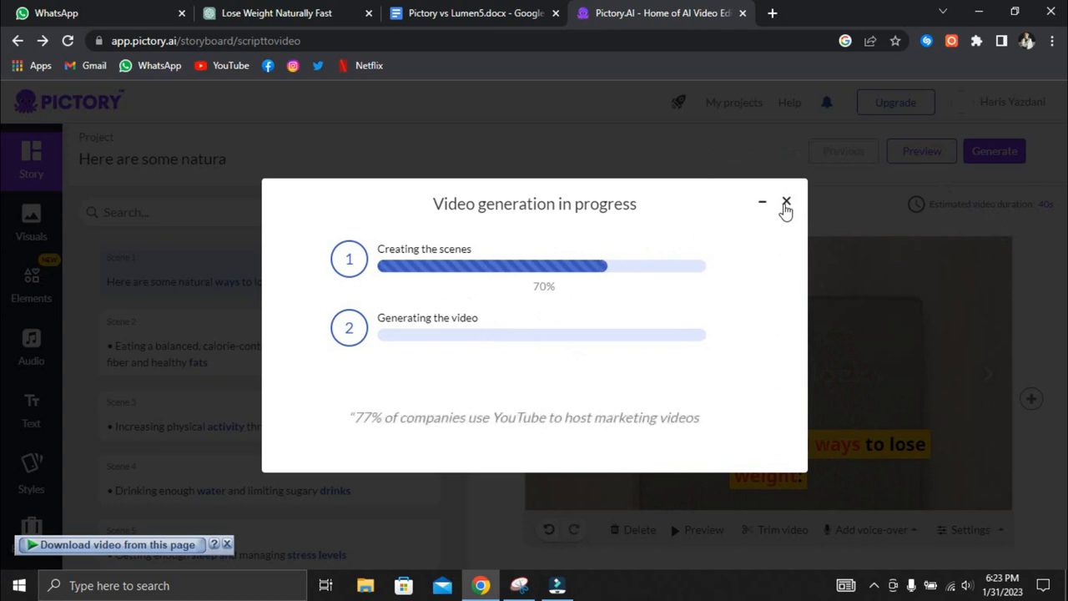
pyautogui.click(786, 203)
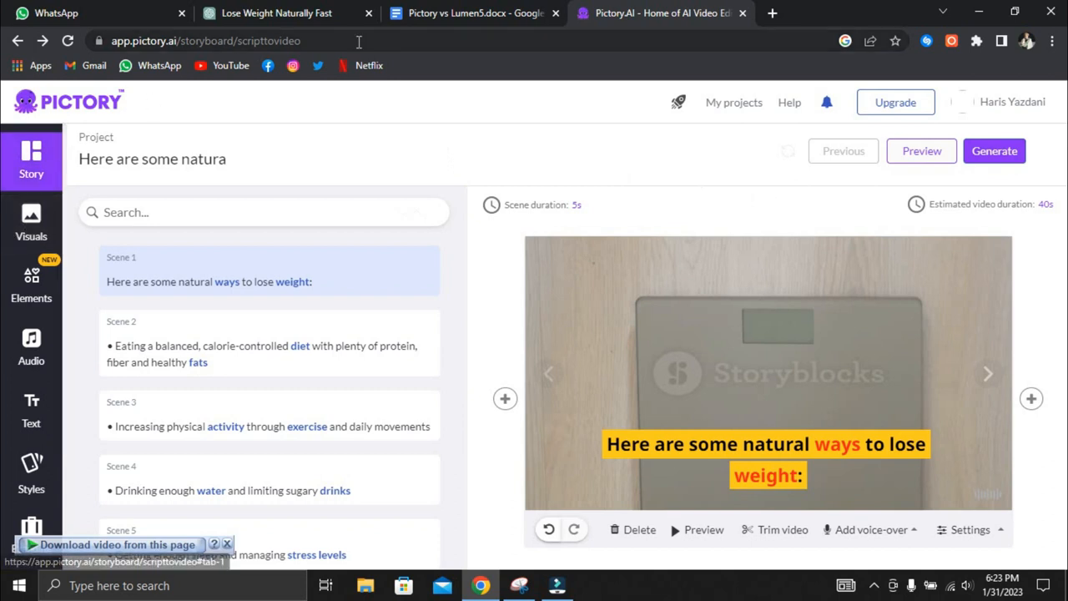
pyautogui.click(896, 102)
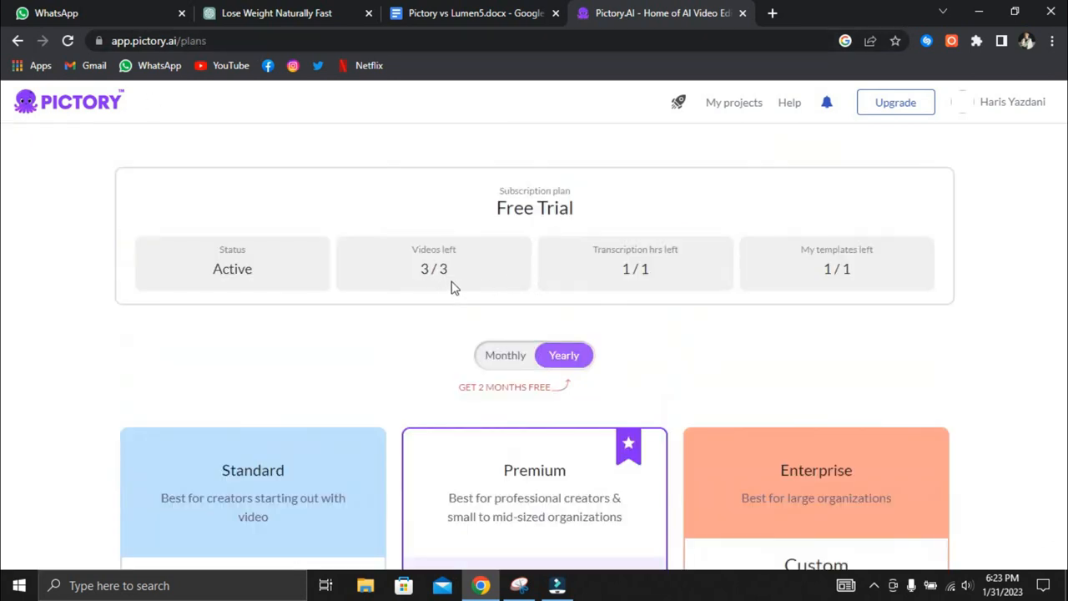
pyautogui.scroll(-3)
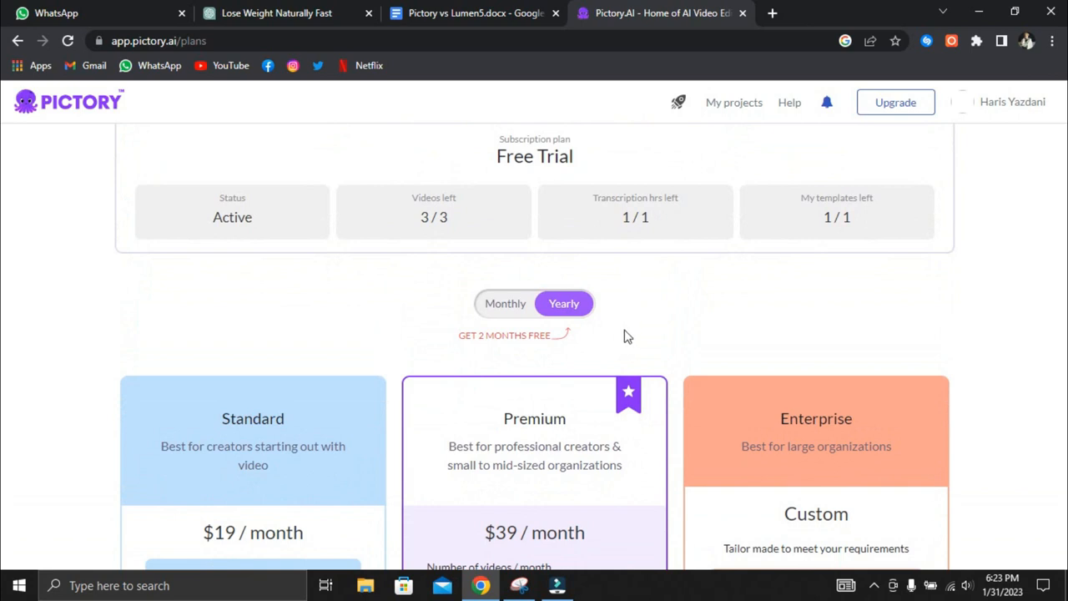
pyautogui.scroll(-3)
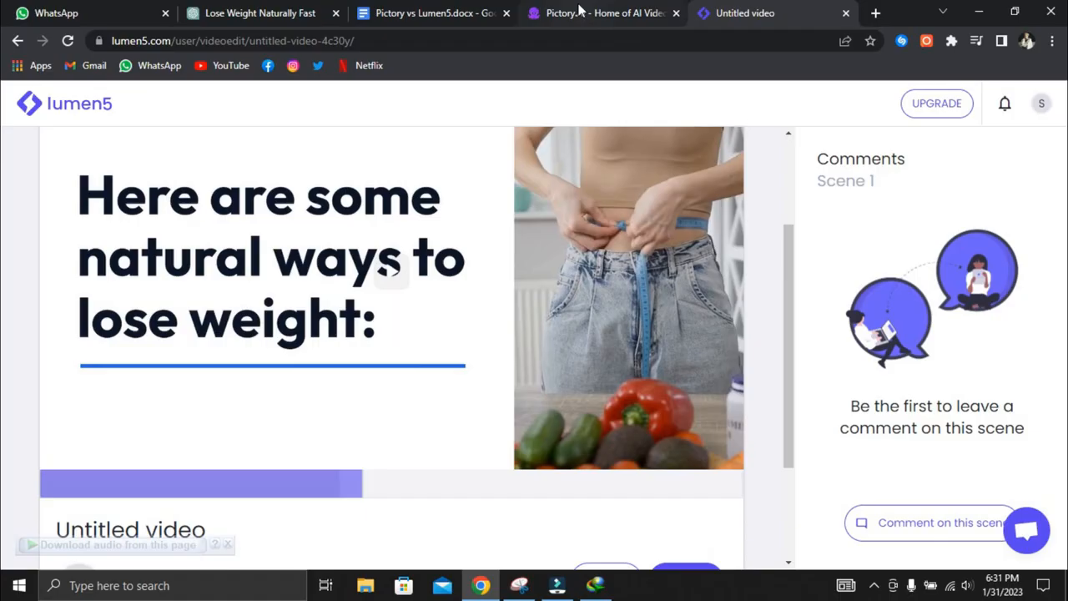
# Compare the Lumen5 and Pictory videos by playing each preview, then close Pictory's Preview
pyautogui.click(603, 13)
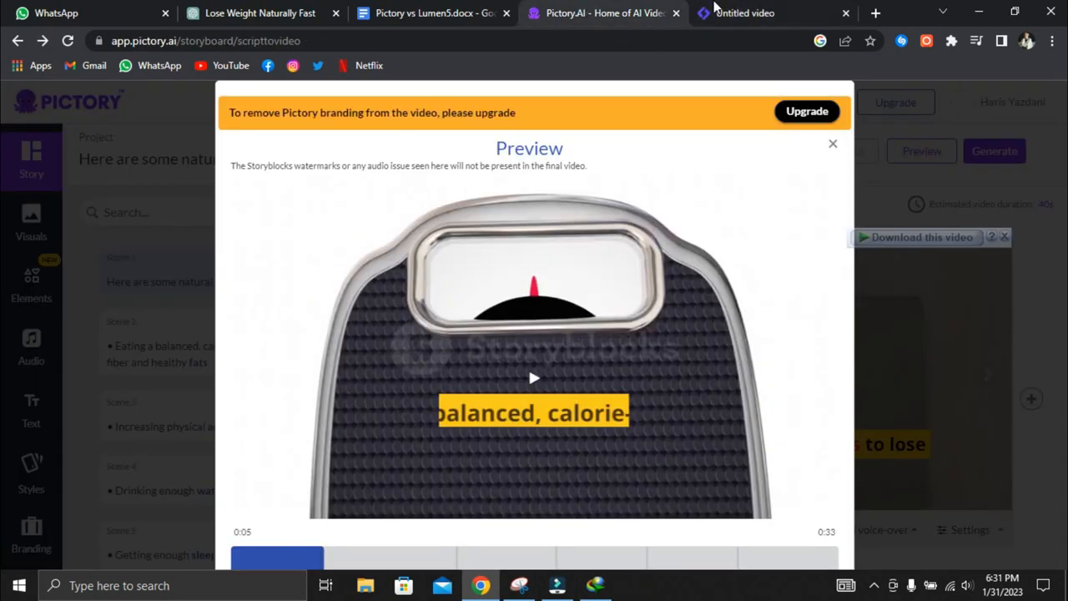
pyautogui.click(743, 13)
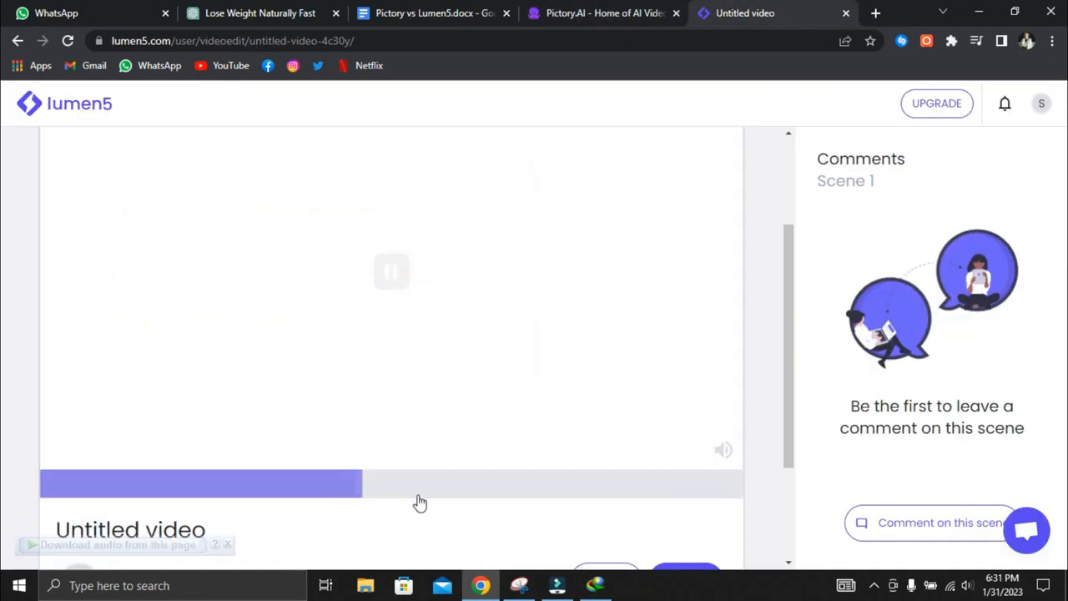
pyautogui.click(600, 12)
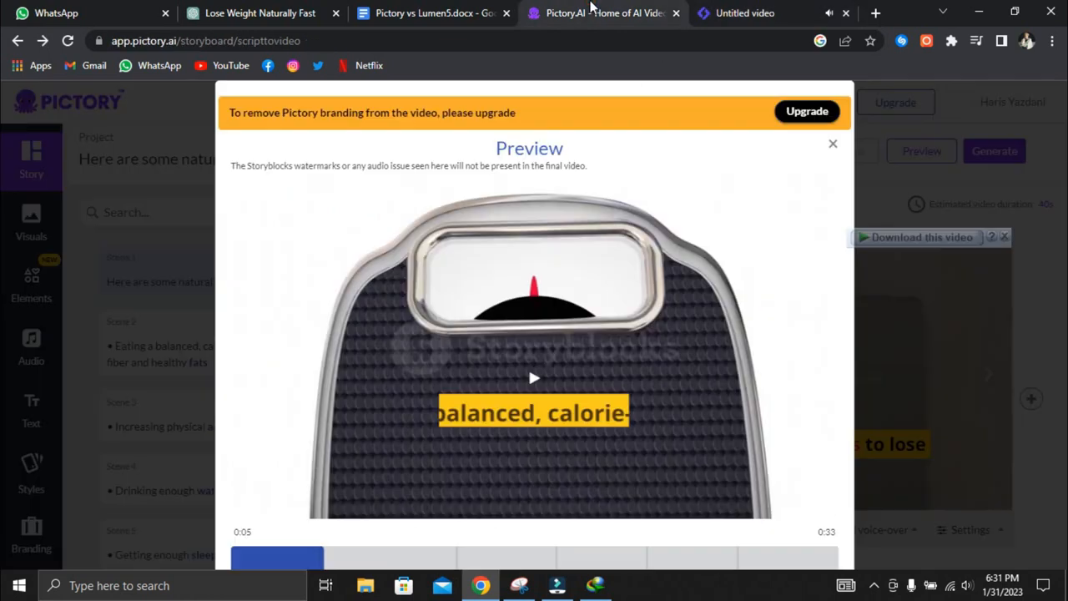
pyautogui.click(743, 12)
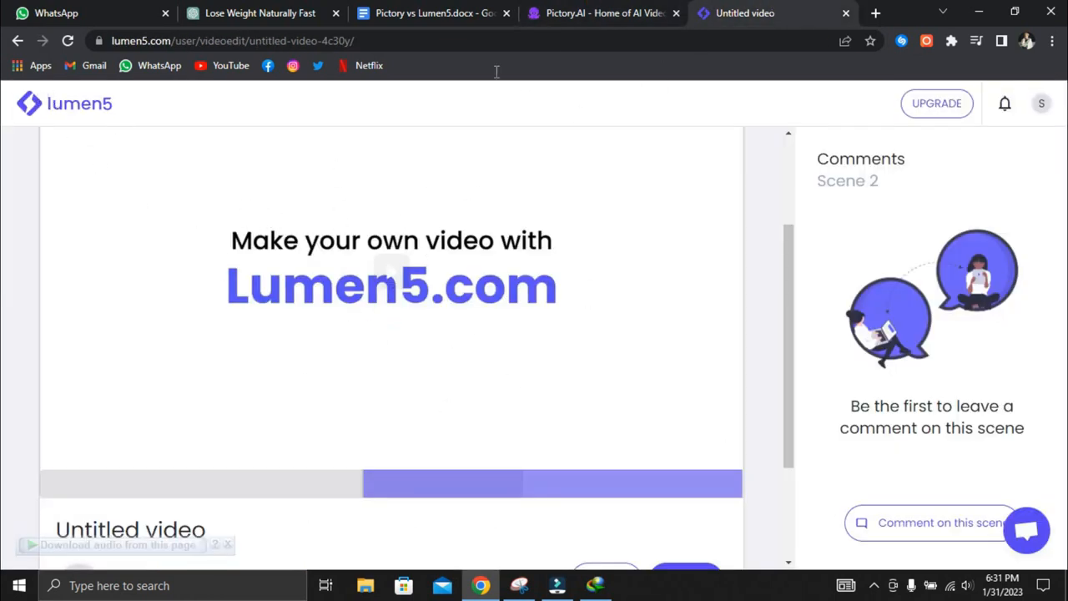
pyautogui.click(603, 12)
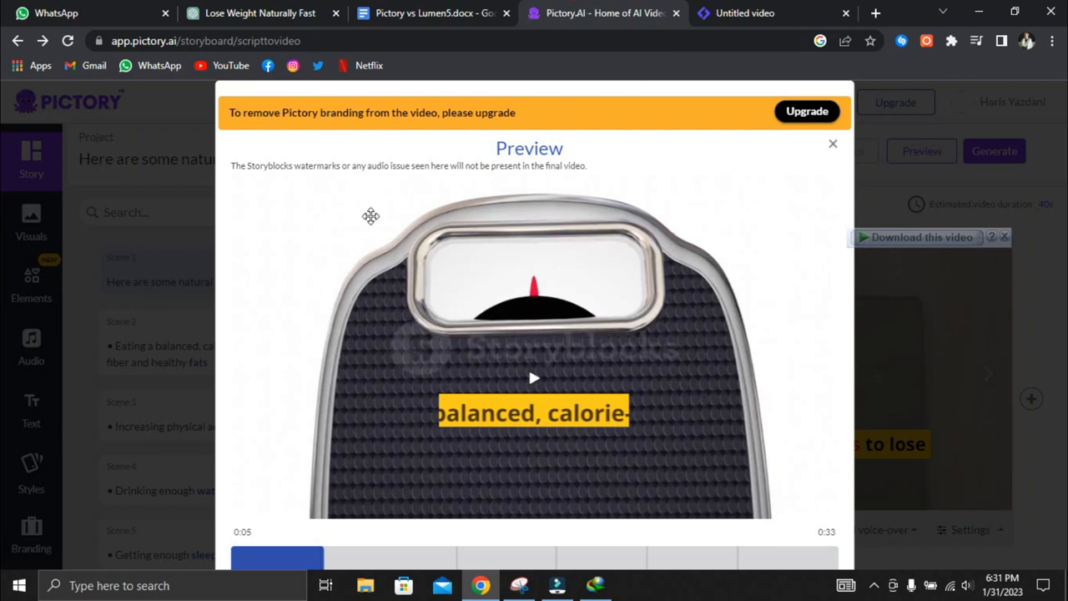
pyautogui.click(534, 378)
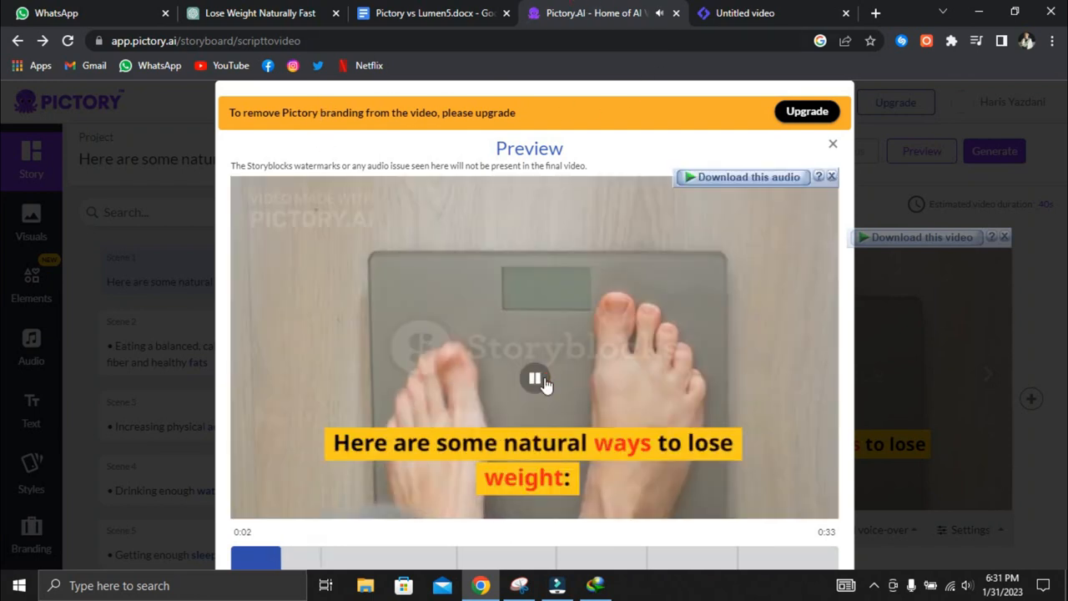
pyautogui.click(534, 378)
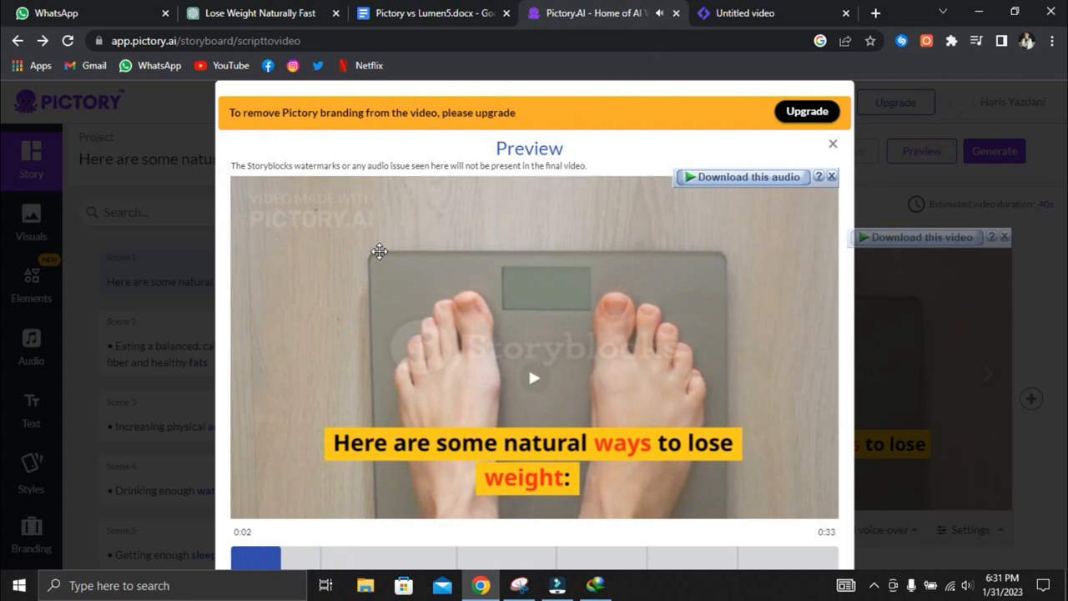
pyautogui.click(743, 13)
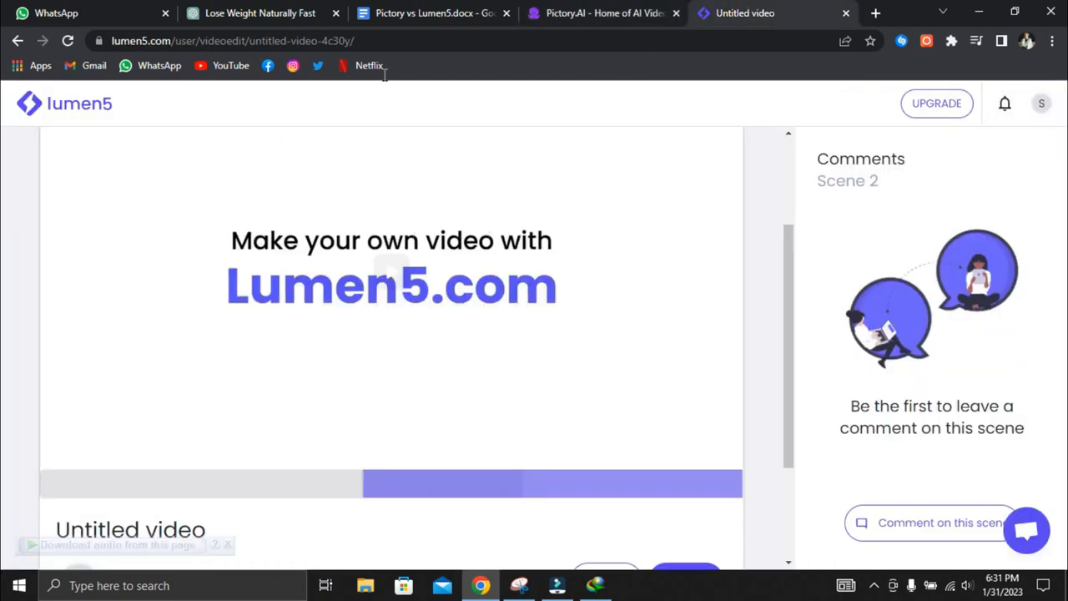
pyautogui.click(603, 12)
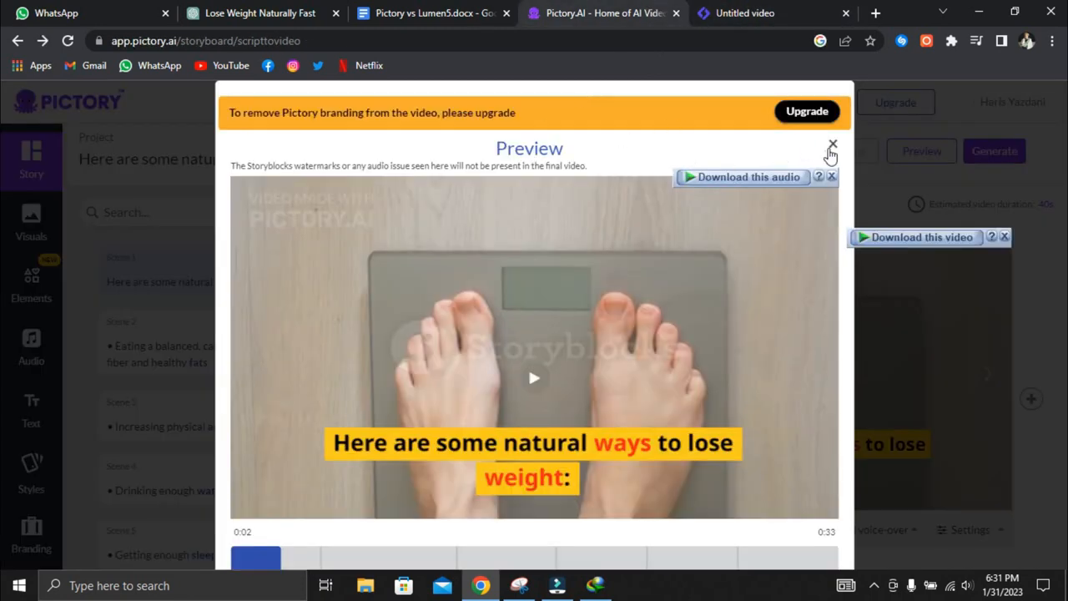
pyautogui.click(831, 145)
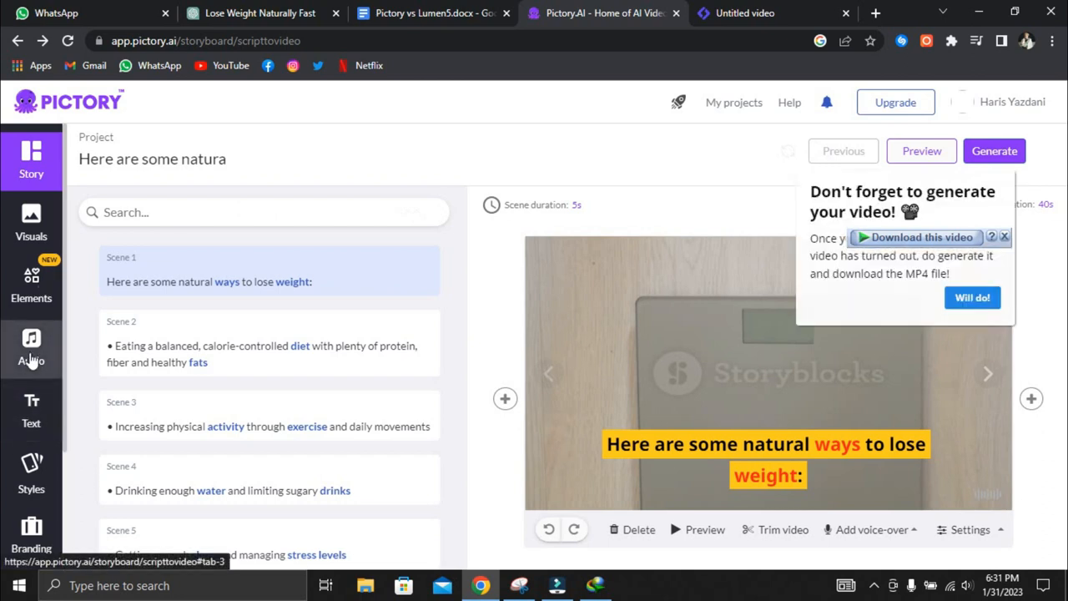
# Browse the US English voice-over voices, dismiss the generate reminder, and view the 5-second scene duration
pyautogui.click(31, 346)
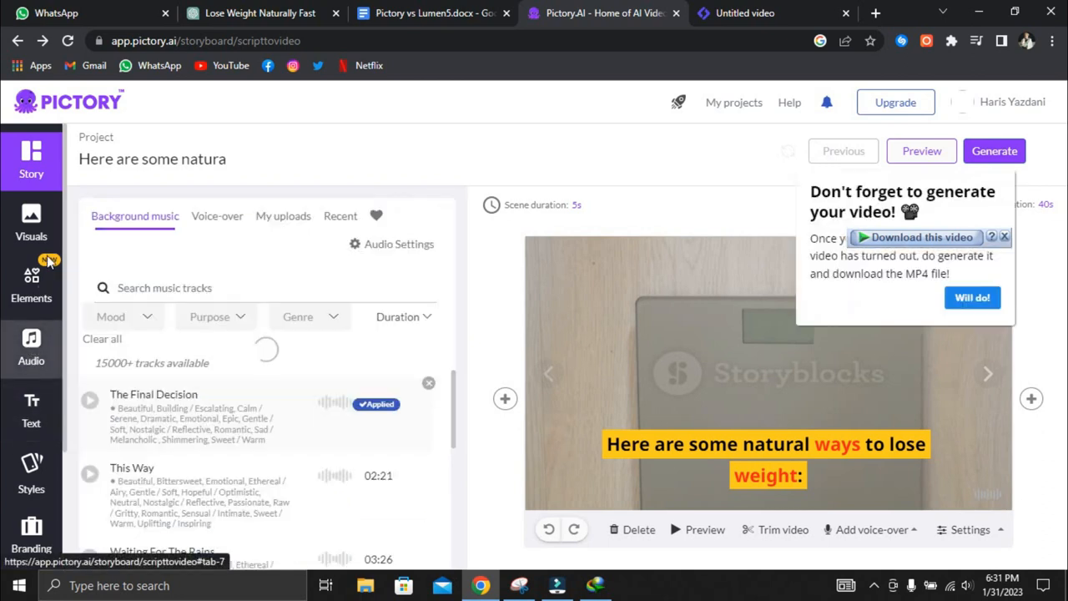
pyautogui.click(217, 215)
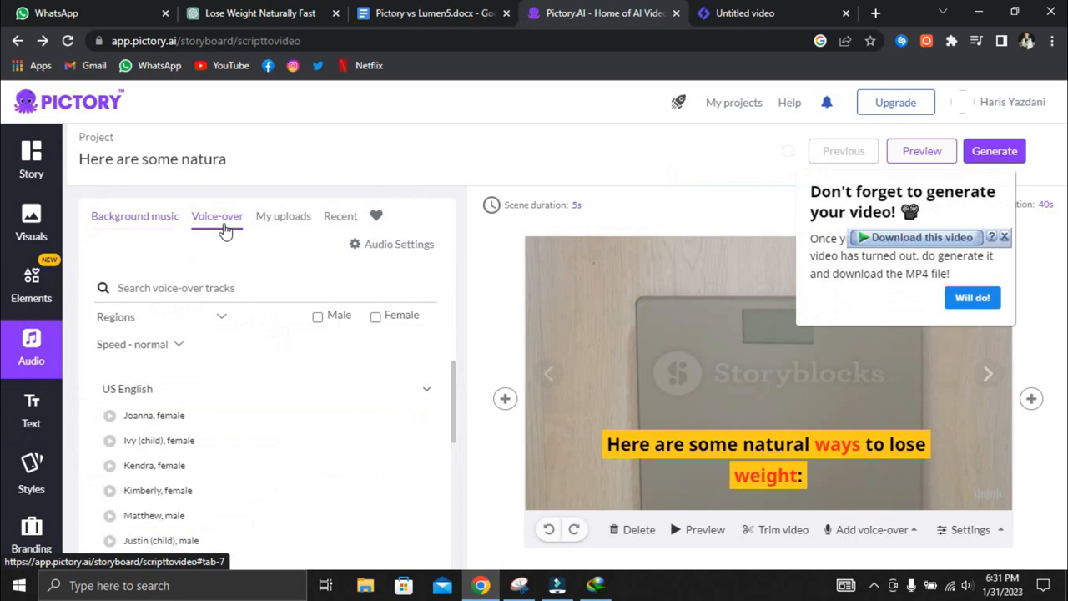
pyautogui.scroll(-3)
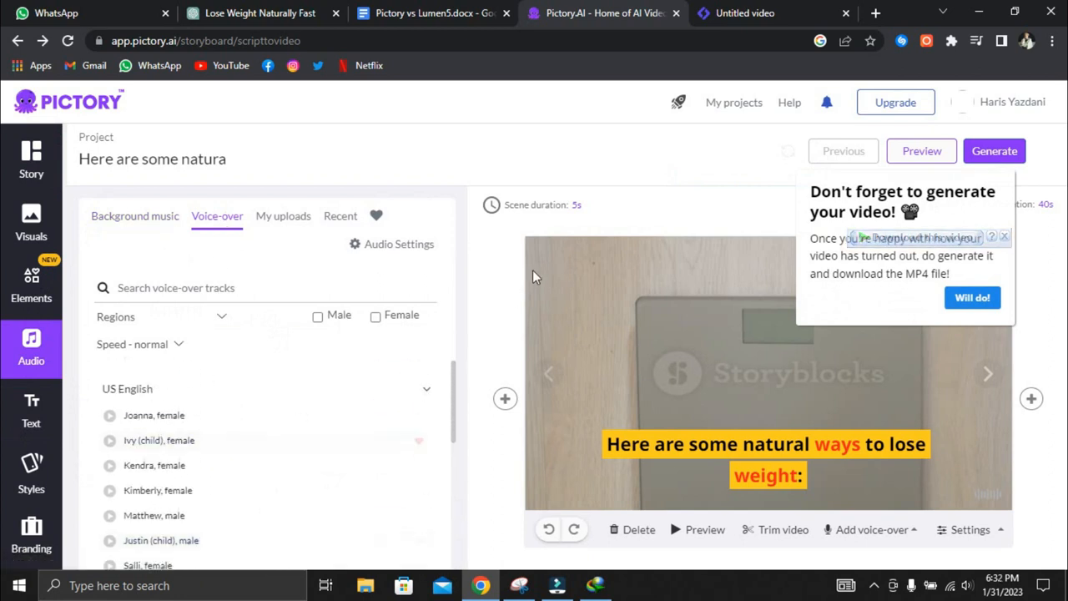
pyautogui.click(1005, 236)
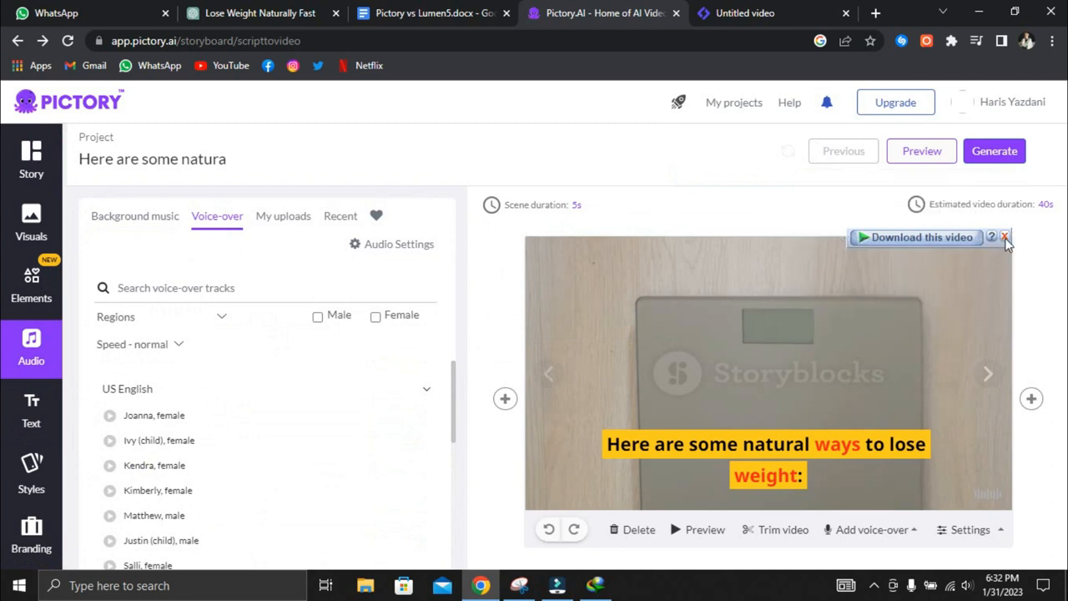
pyautogui.click(543, 204)
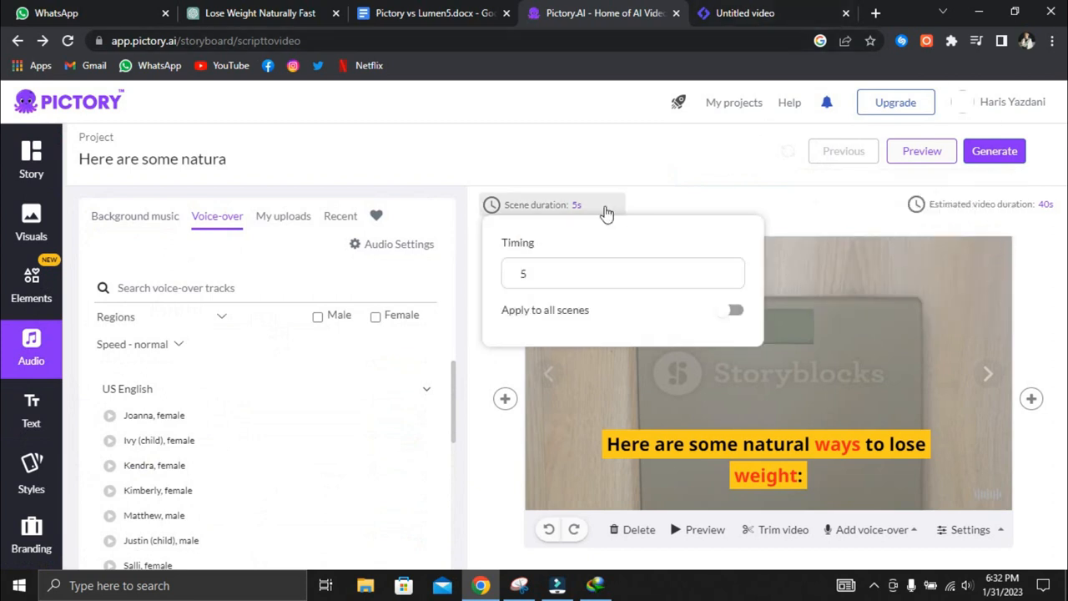